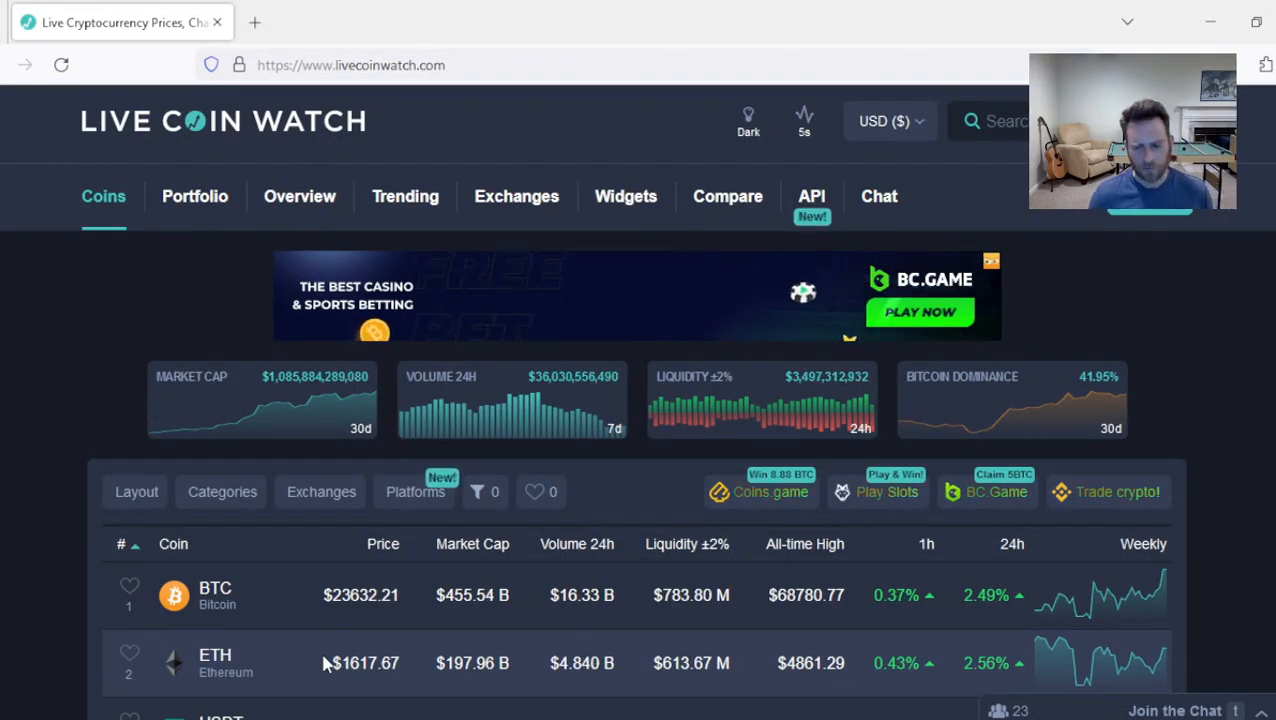
# Step: Scroll the Live Coin Watch rankings table, checking BTC, ETH, USDT, BNB and USDC prices
pyautogui.scroll(-3)
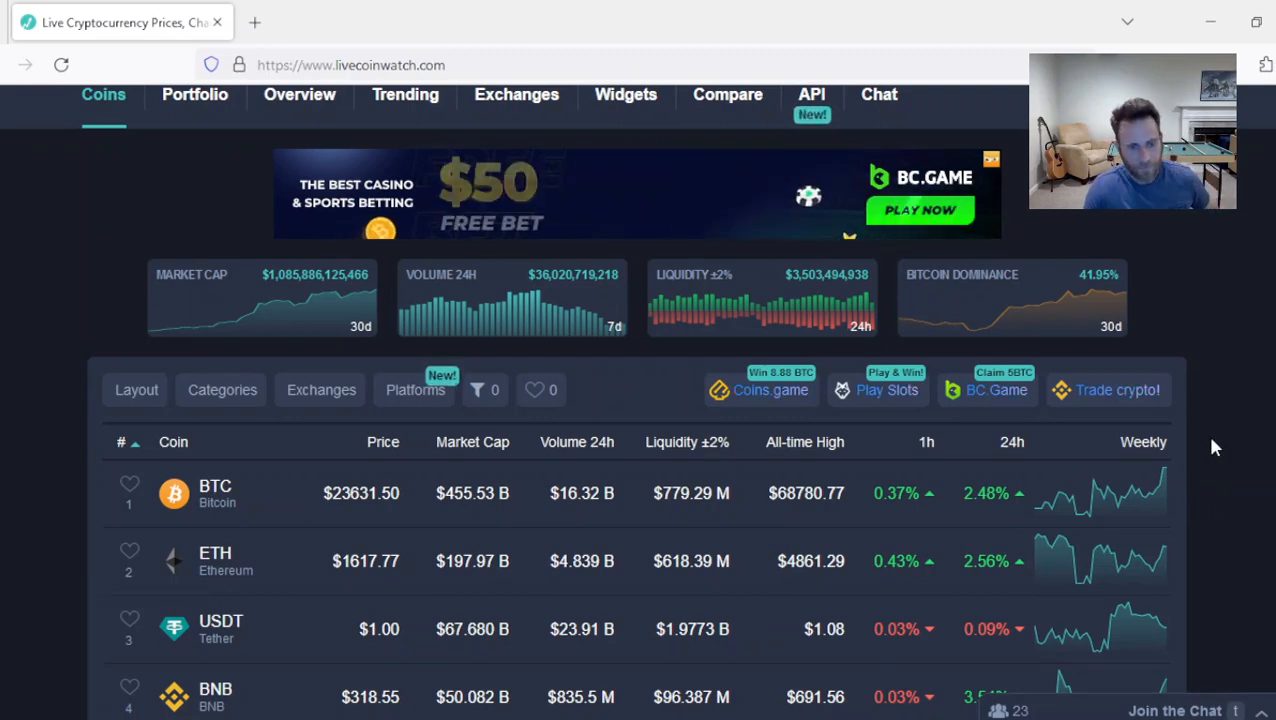
pyautogui.scroll(-3)
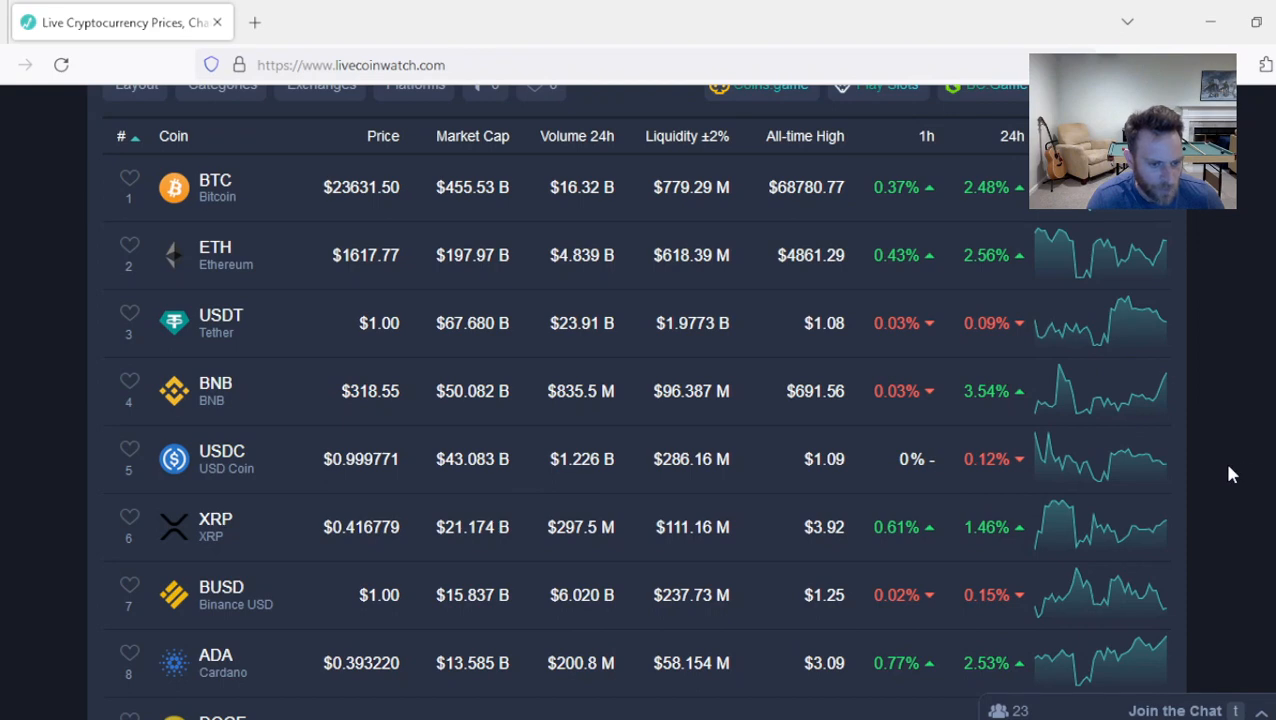
pyautogui.scroll(3)
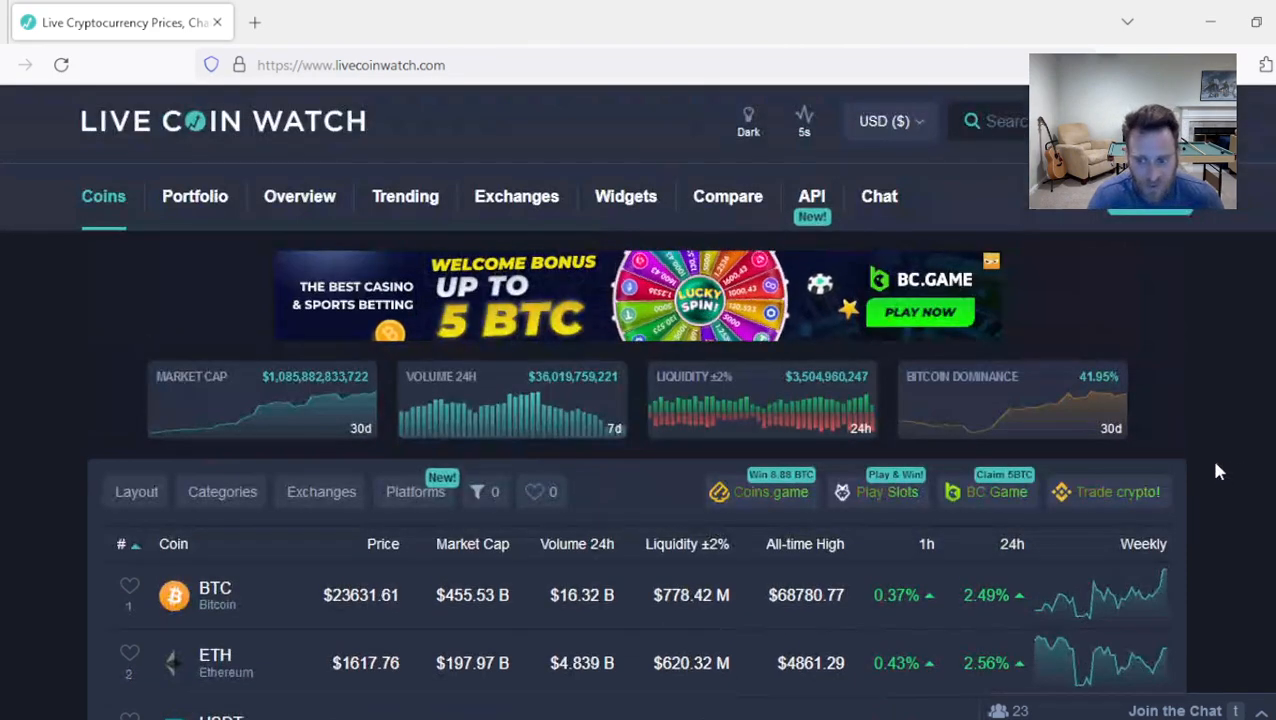
pyautogui.scroll(-3)
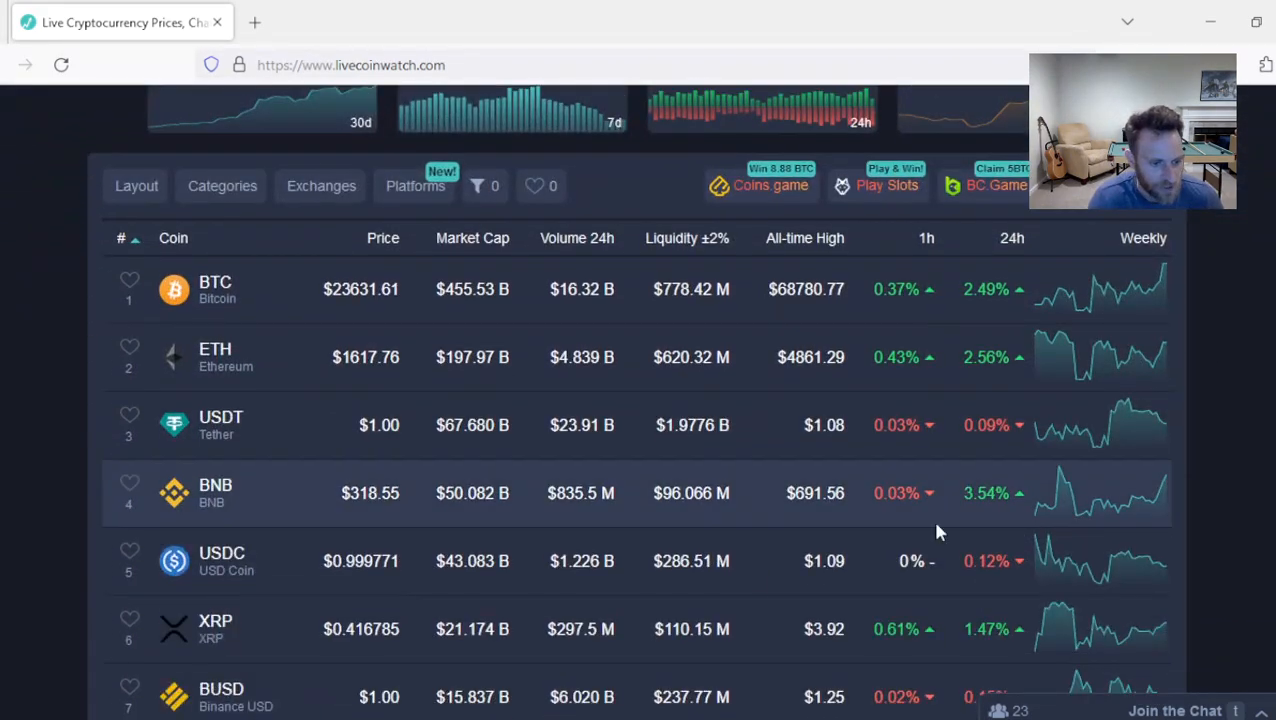
pyautogui.scroll(-3)
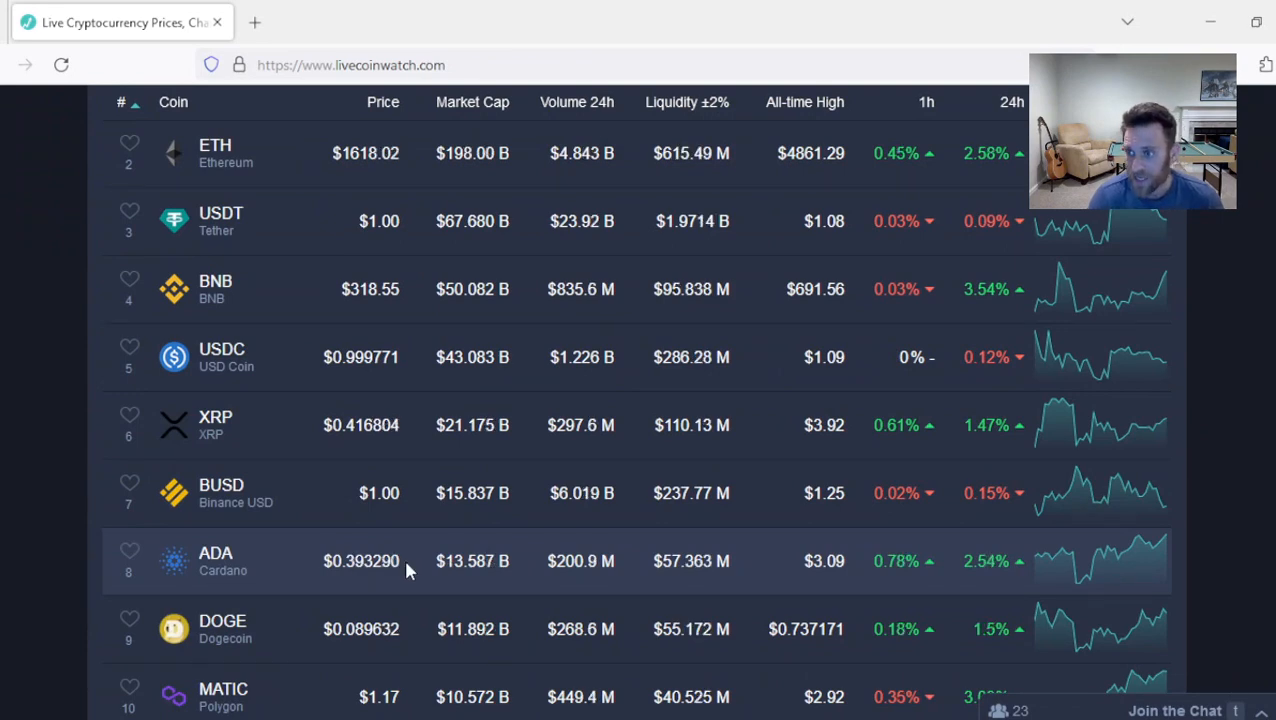
pyautogui.scroll(3)
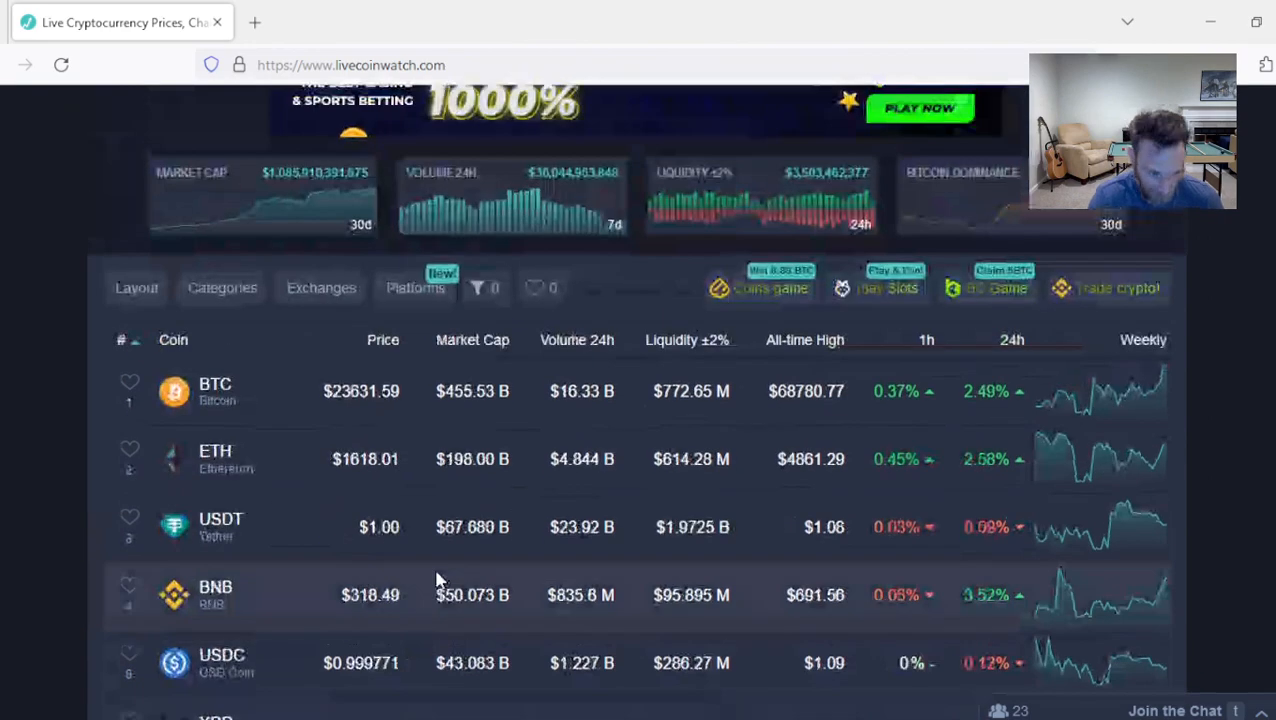
pyautogui.scroll(-3)
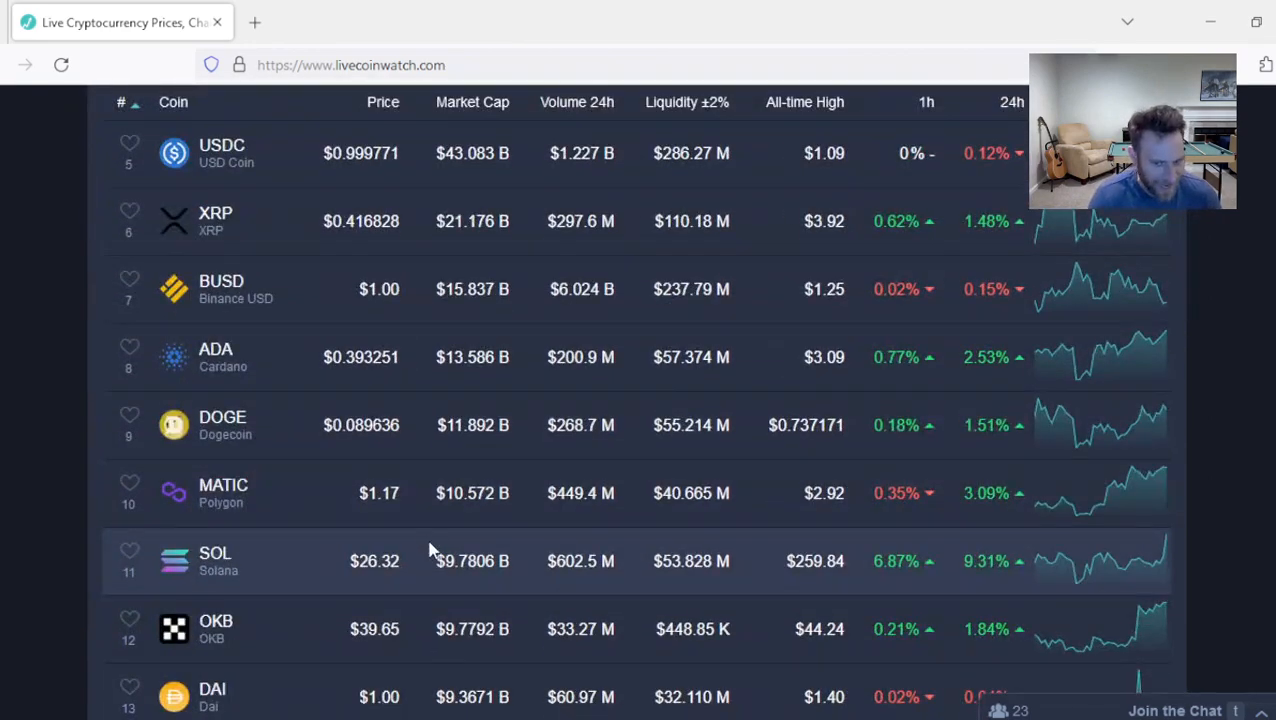
pyautogui.moveTo(424, 517)
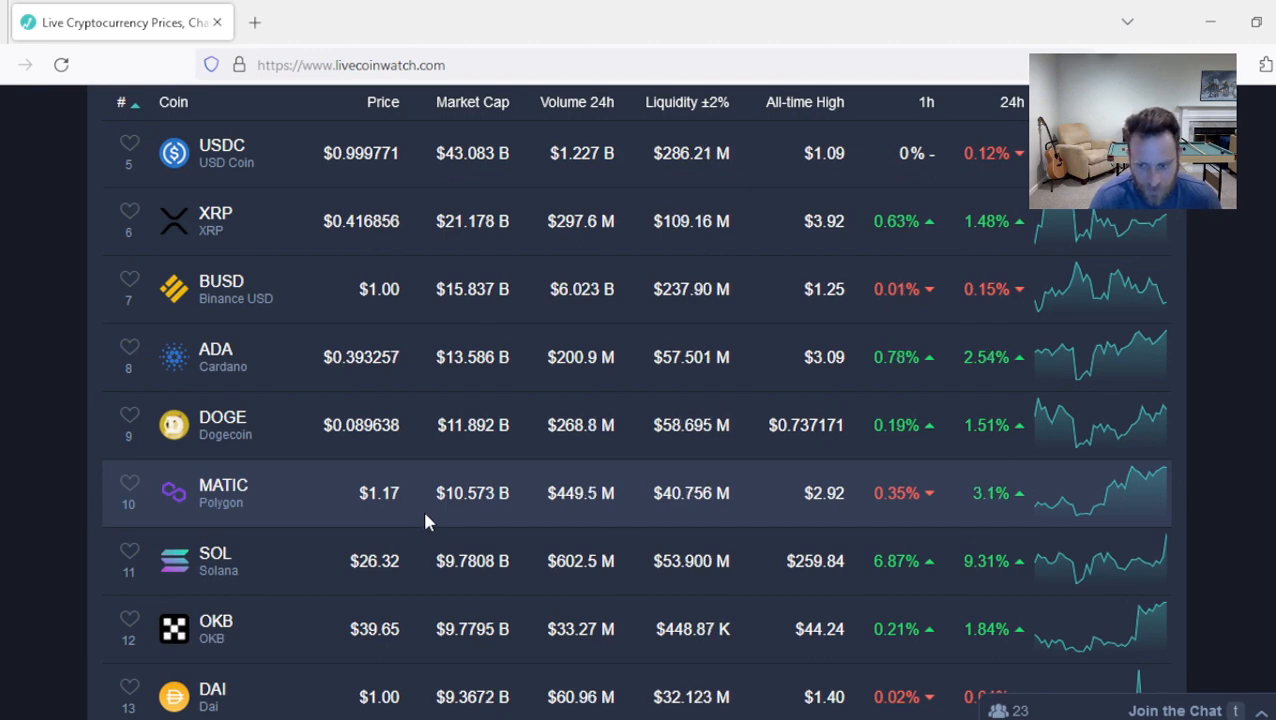
pyautogui.moveTo(391, 514)
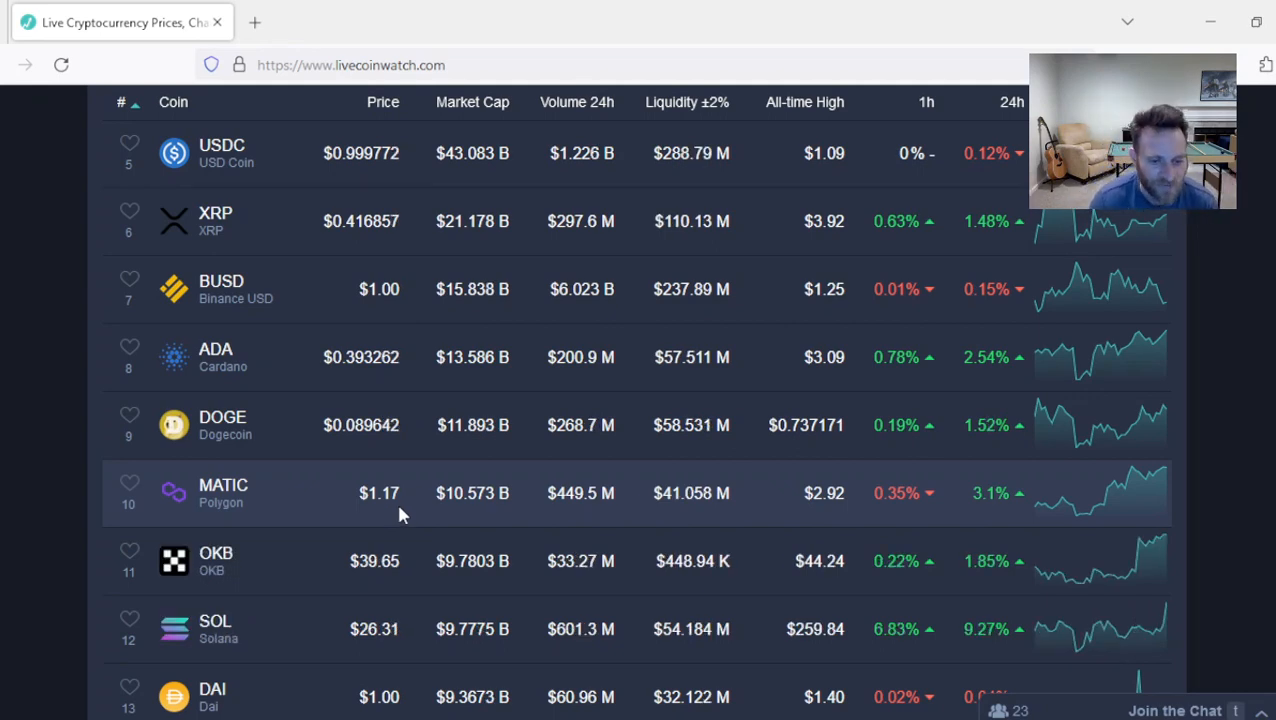
pyautogui.scroll(-3)
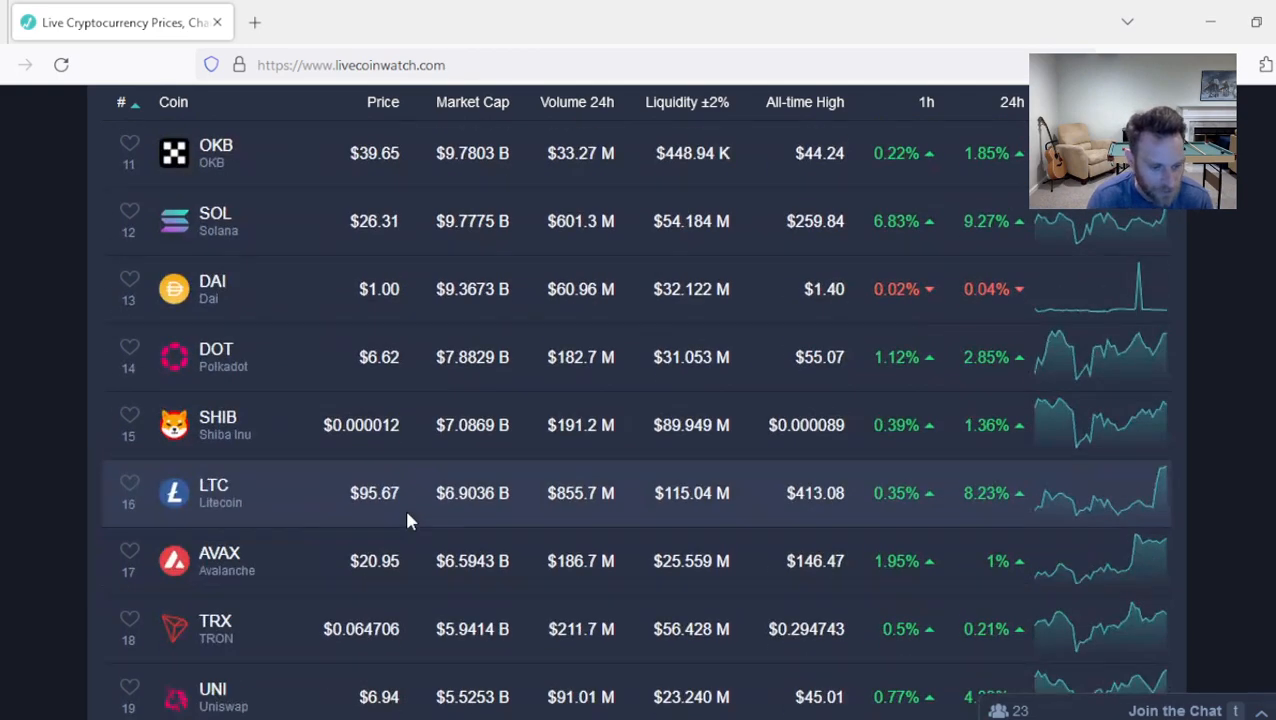
pyautogui.scroll(-3)
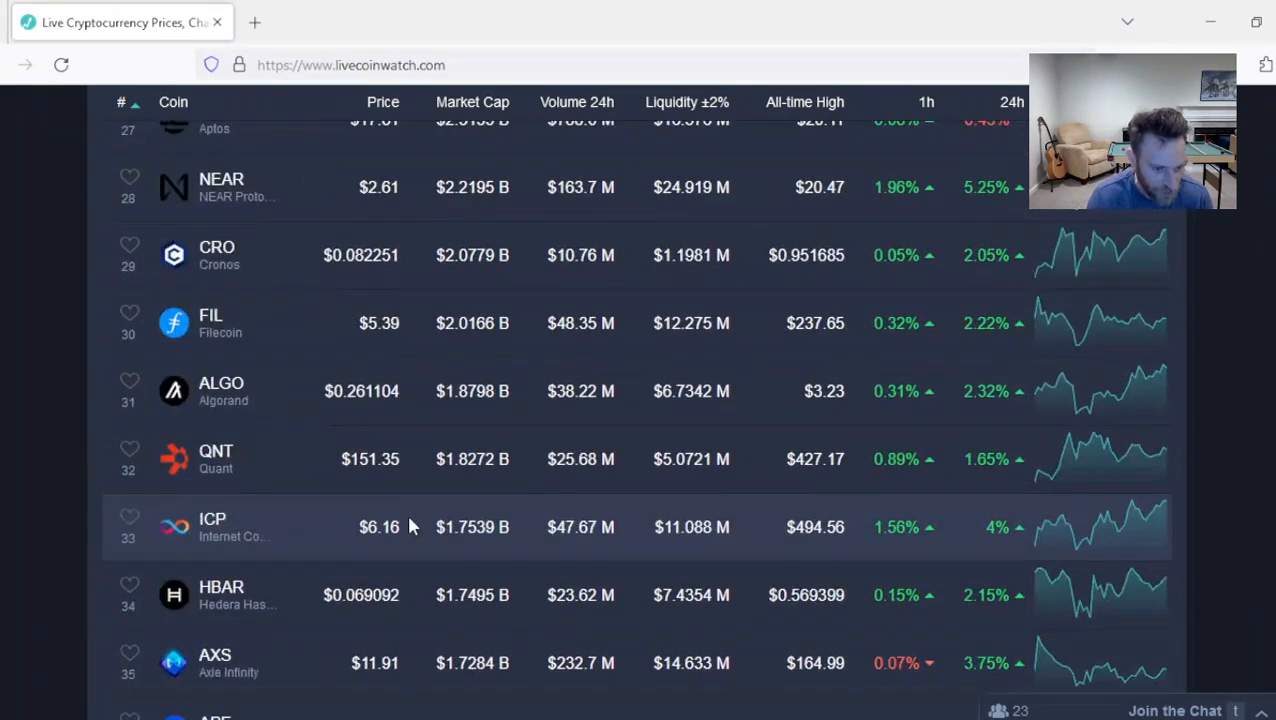
pyautogui.scroll(-3)
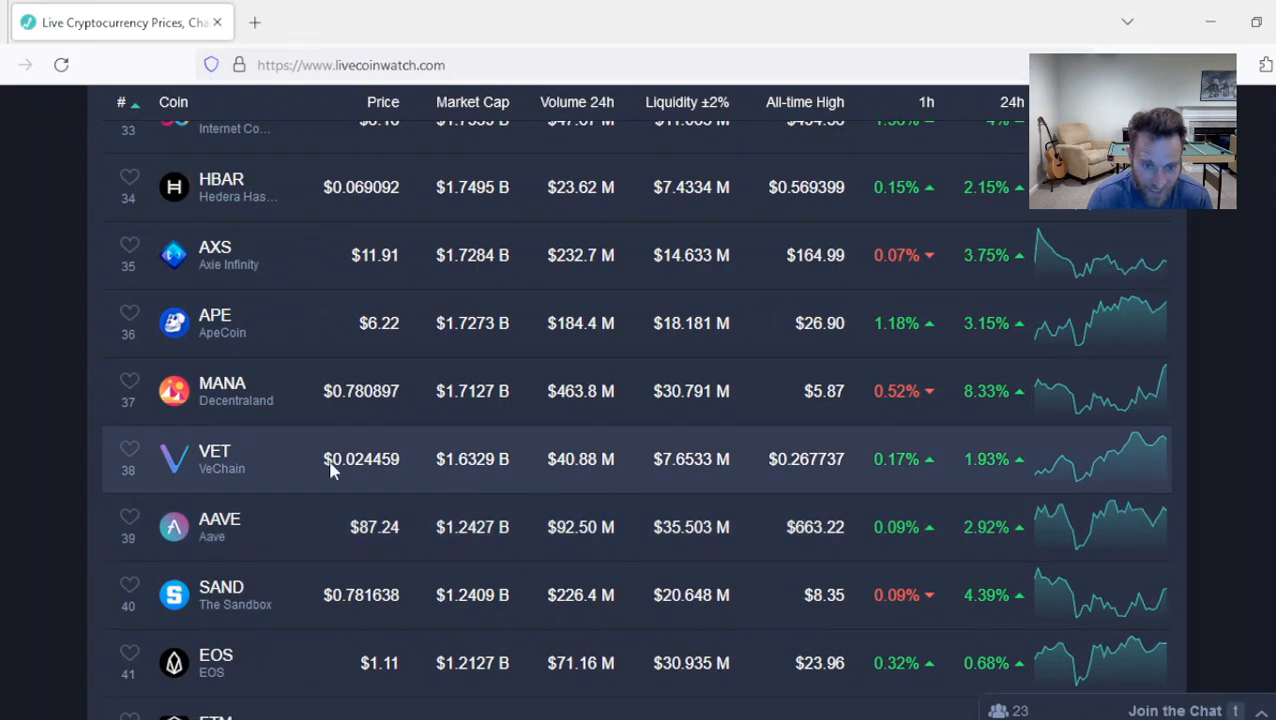
pyautogui.moveTo(378, 482)
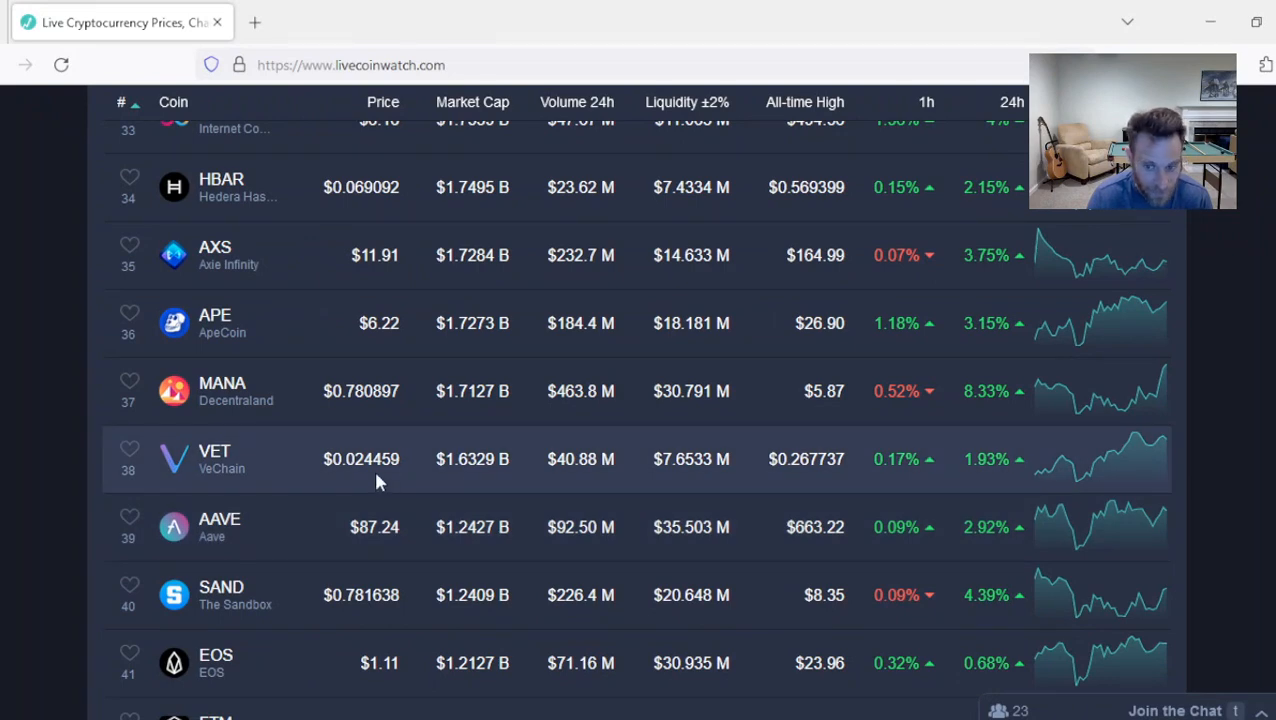
pyautogui.moveTo(790, 476)
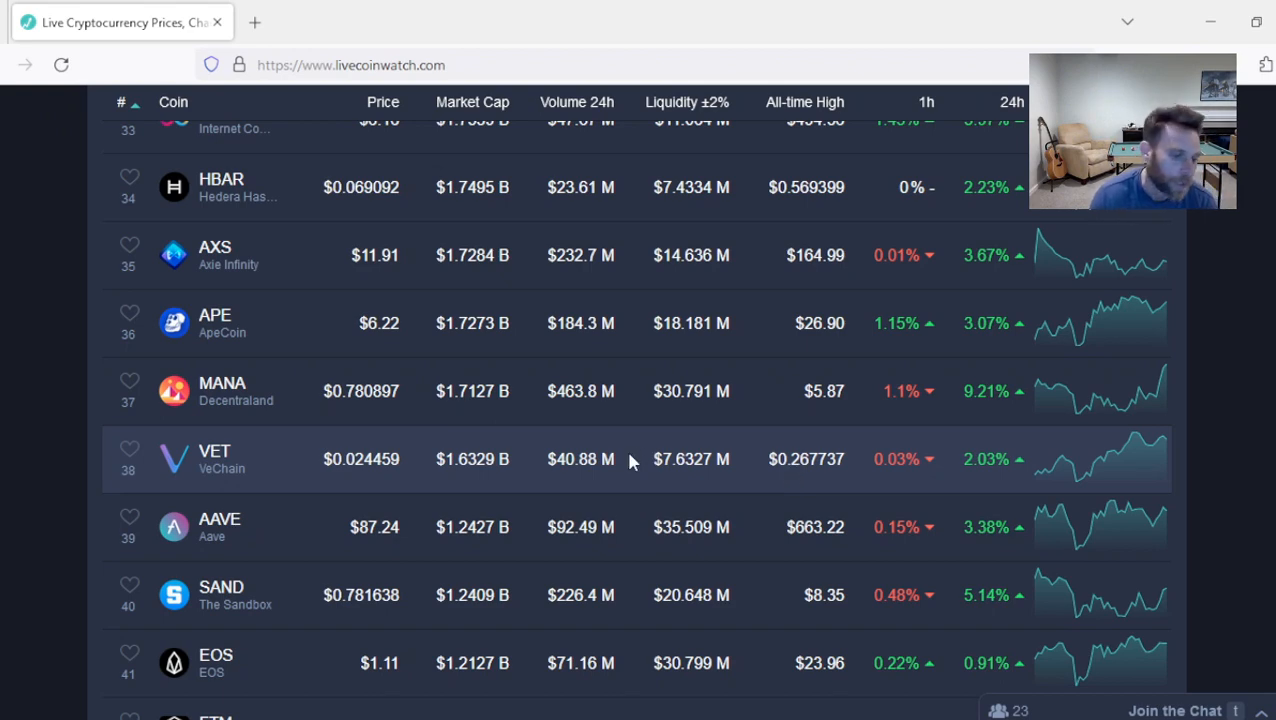
pyautogui.scroll(-3)
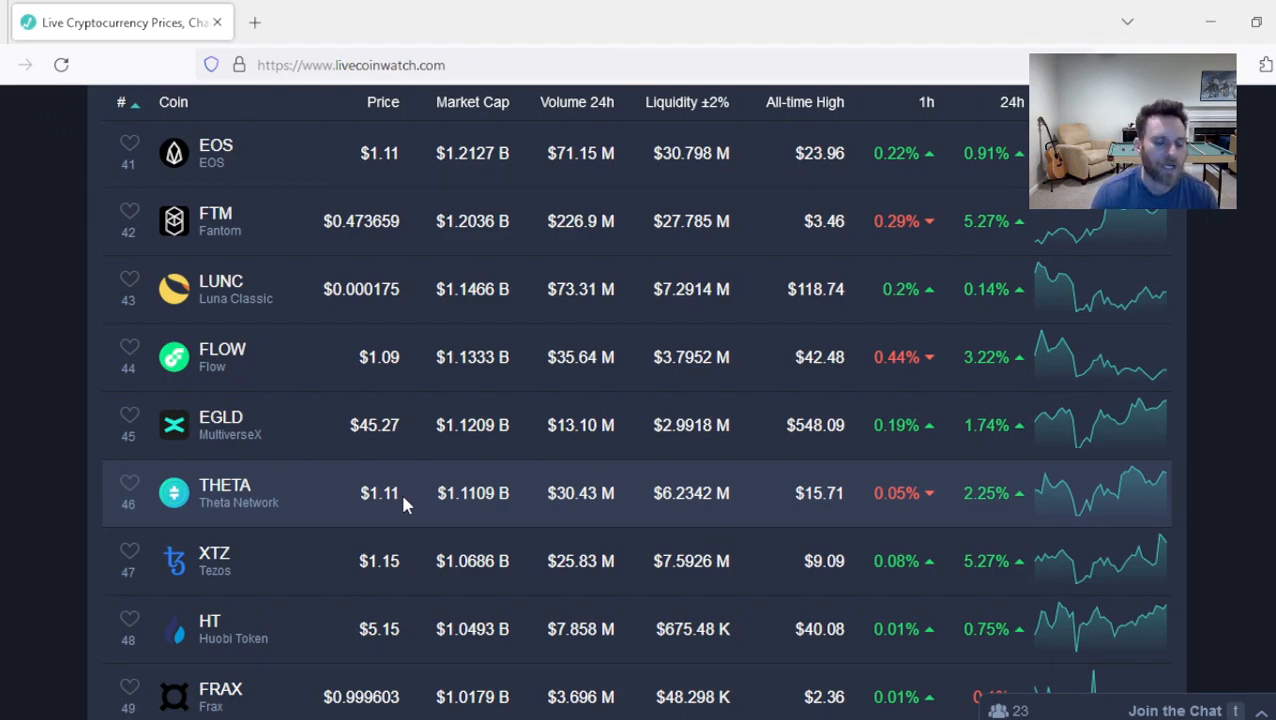
pyautogui.scroll(3)
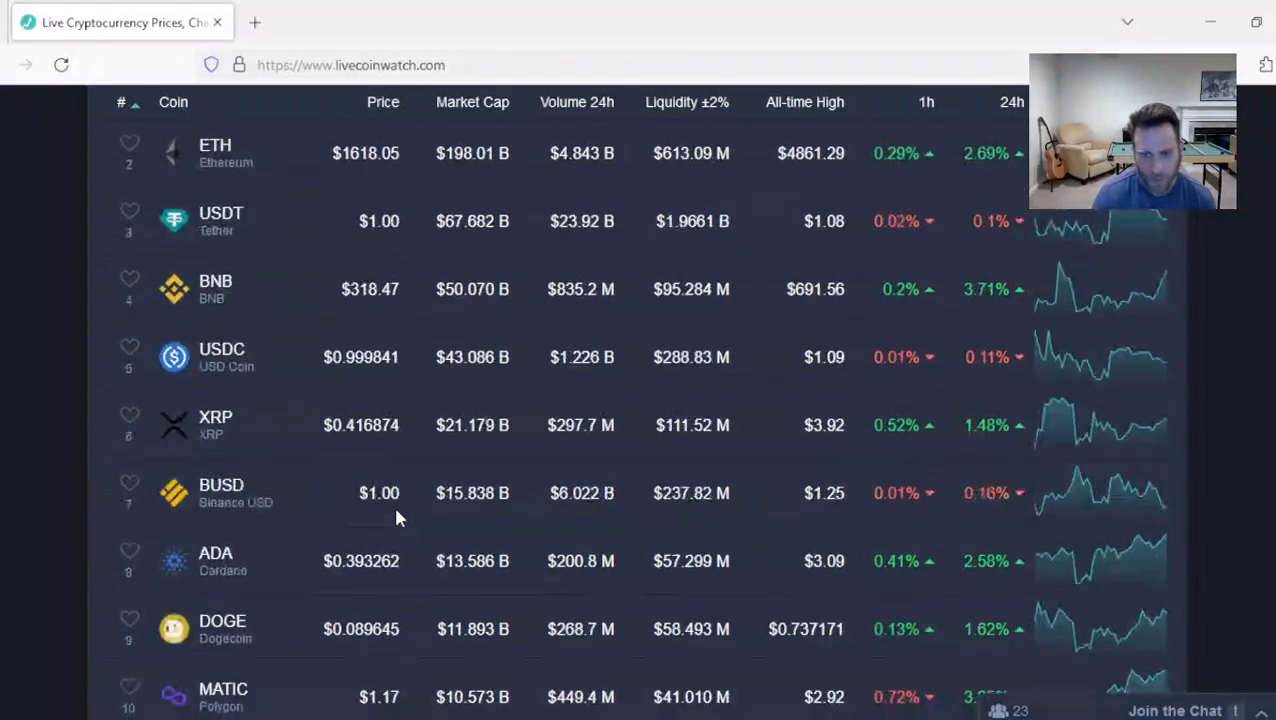
pyautogui.scroll(3)
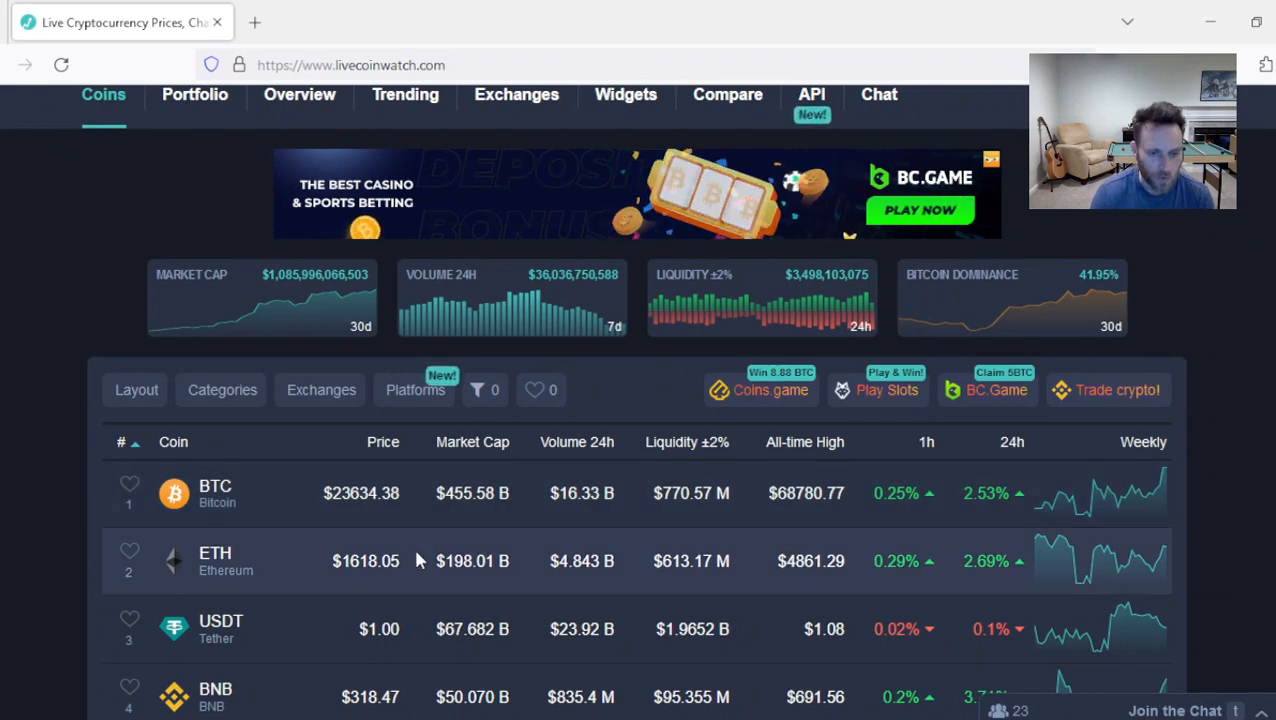
pyautogui.scroll(-3)
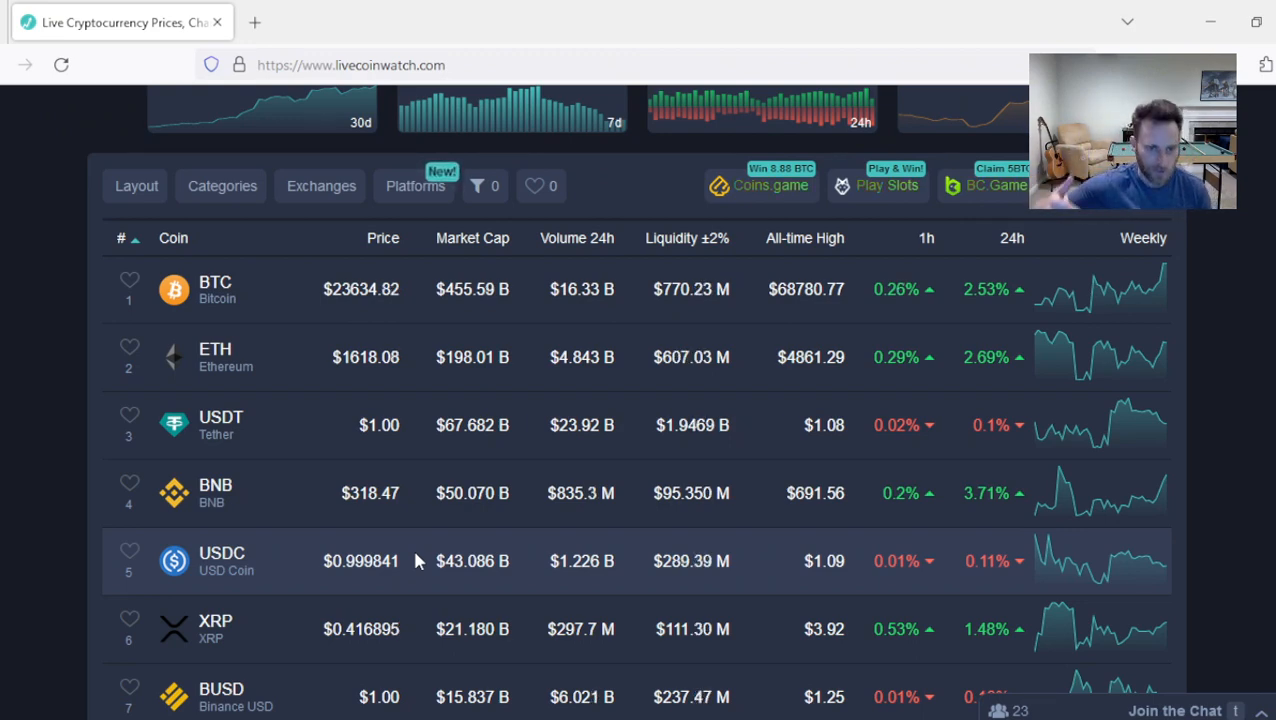
pyautogui.moveTo(490, 498)
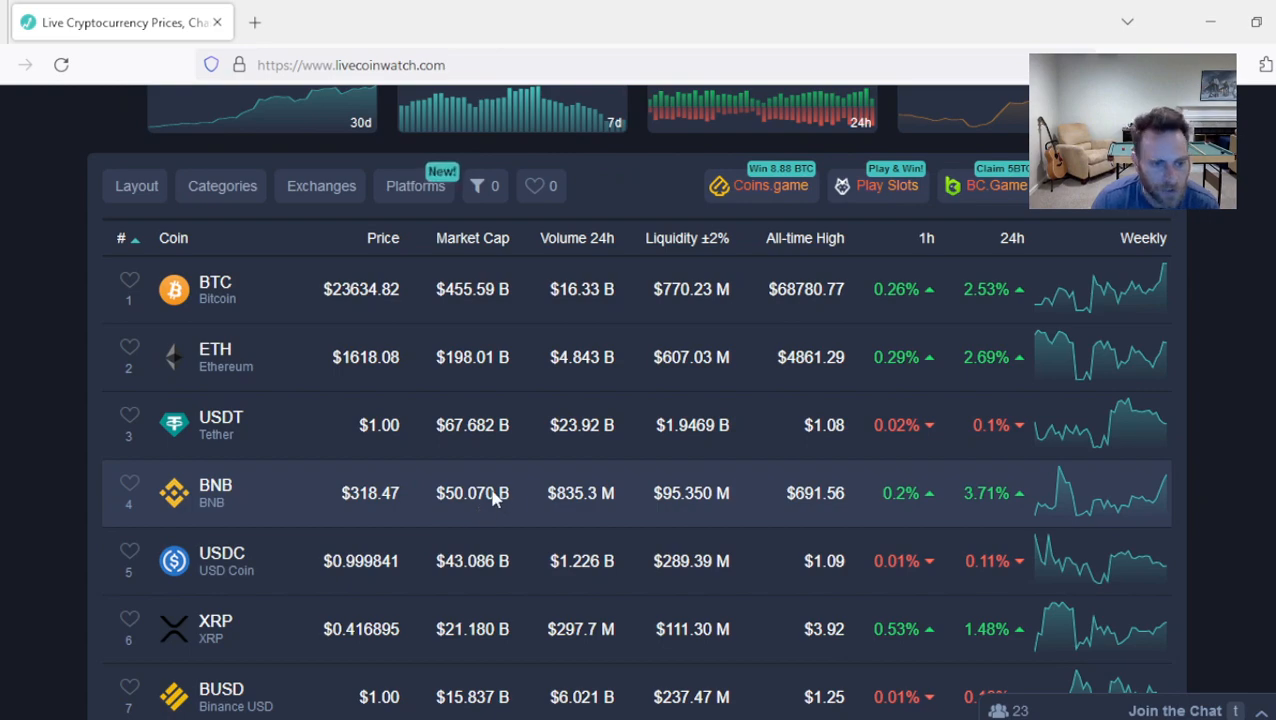
pyautogui.scroll(-3)
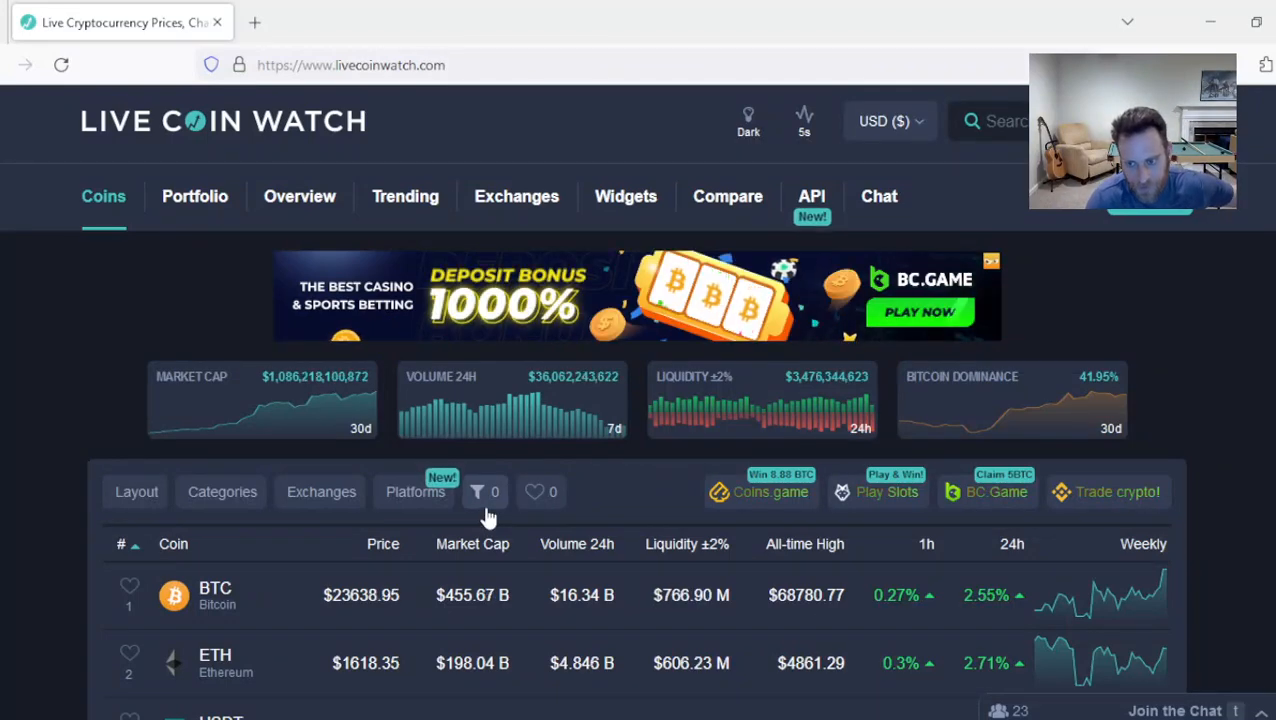
pyautogui.scroll(-3)
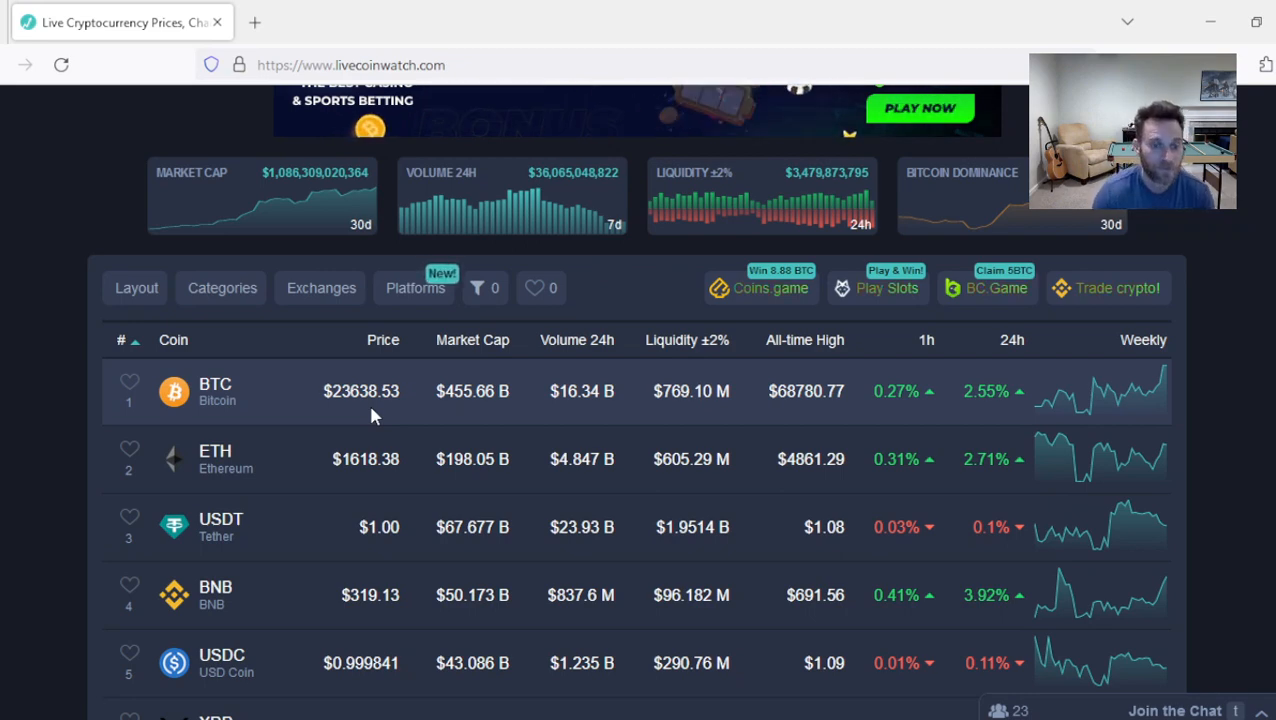
pyautogui.moveTo(420, 431)
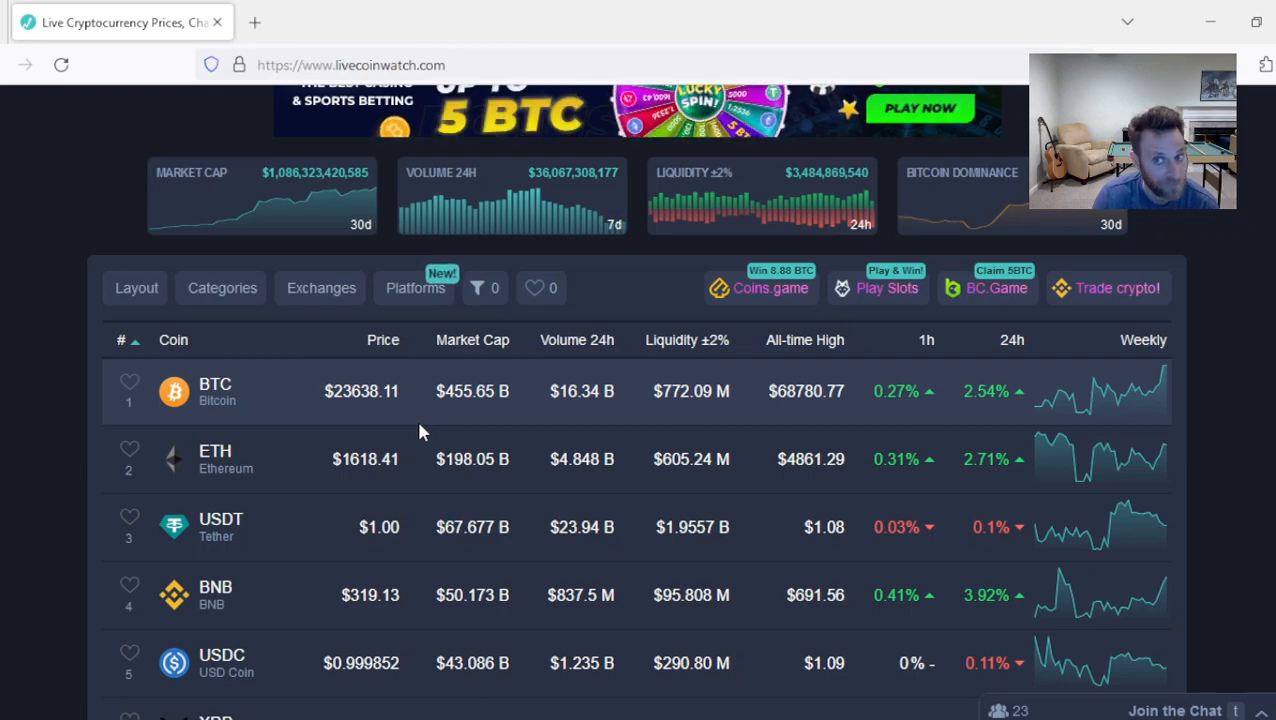
pyautogui.moveTo(378, 416)
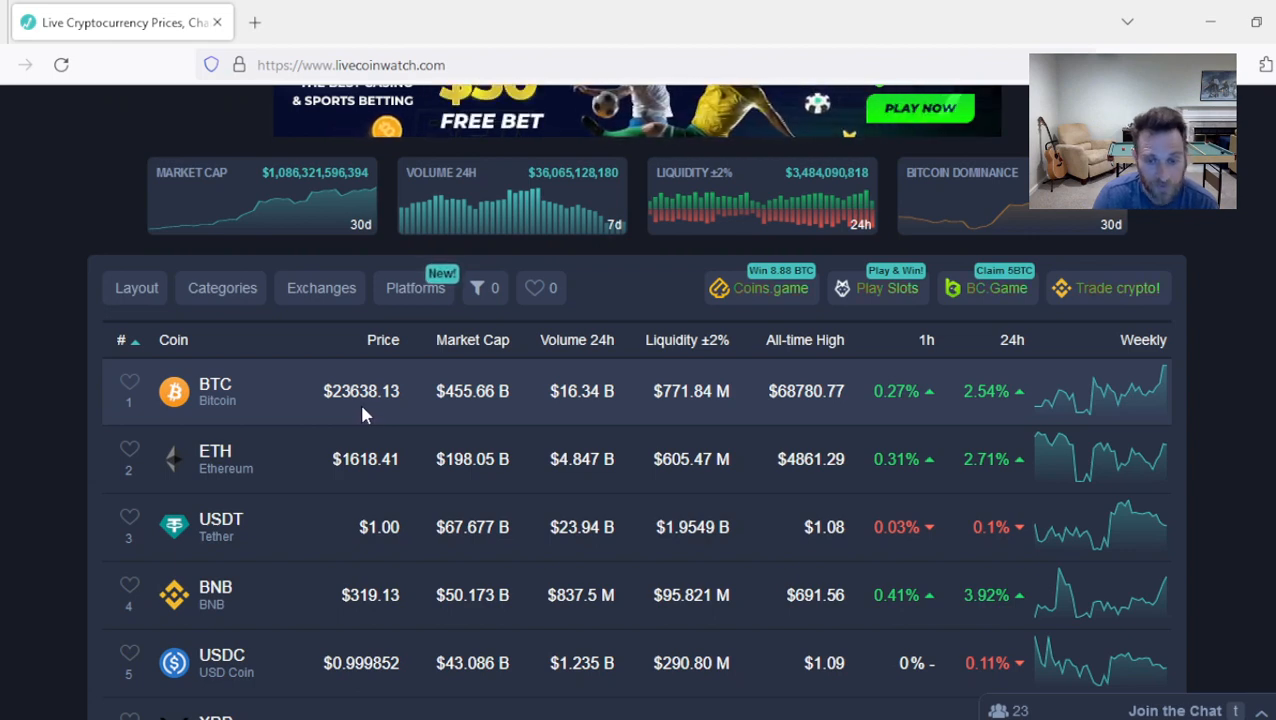
pyautogui.moveTo(358, 416)
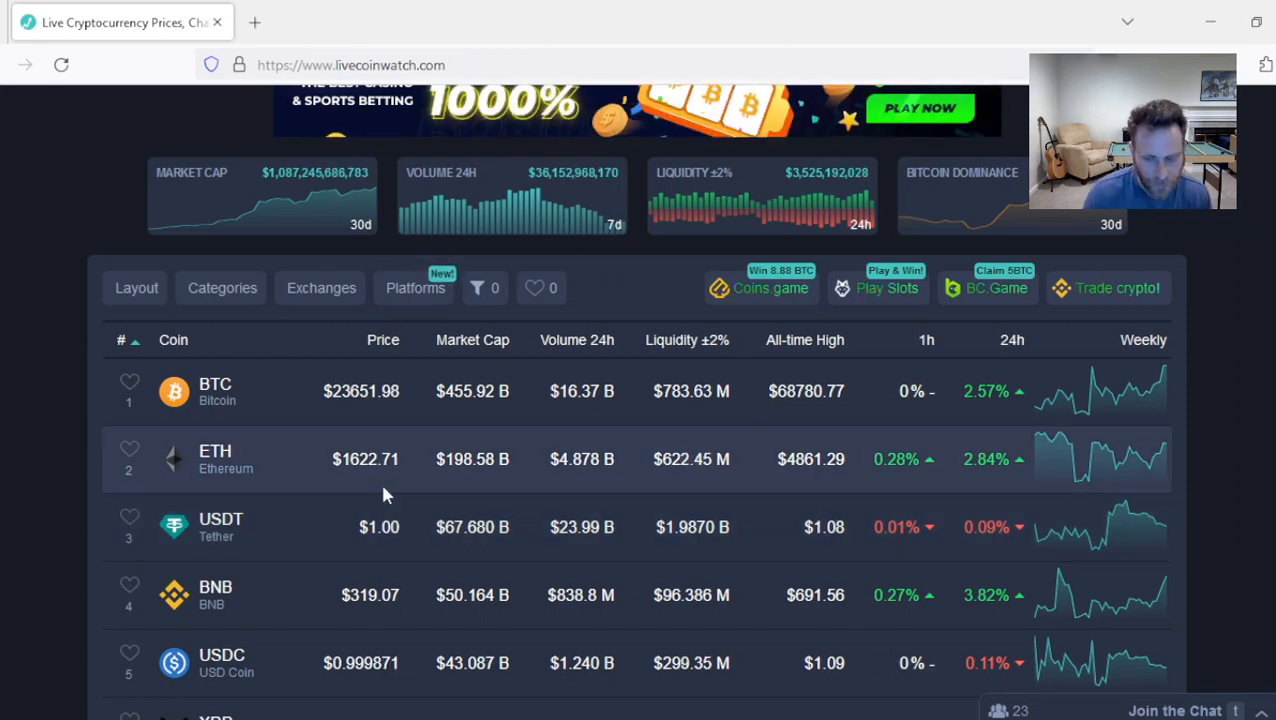
pyautogui.moveTo(45, 448)
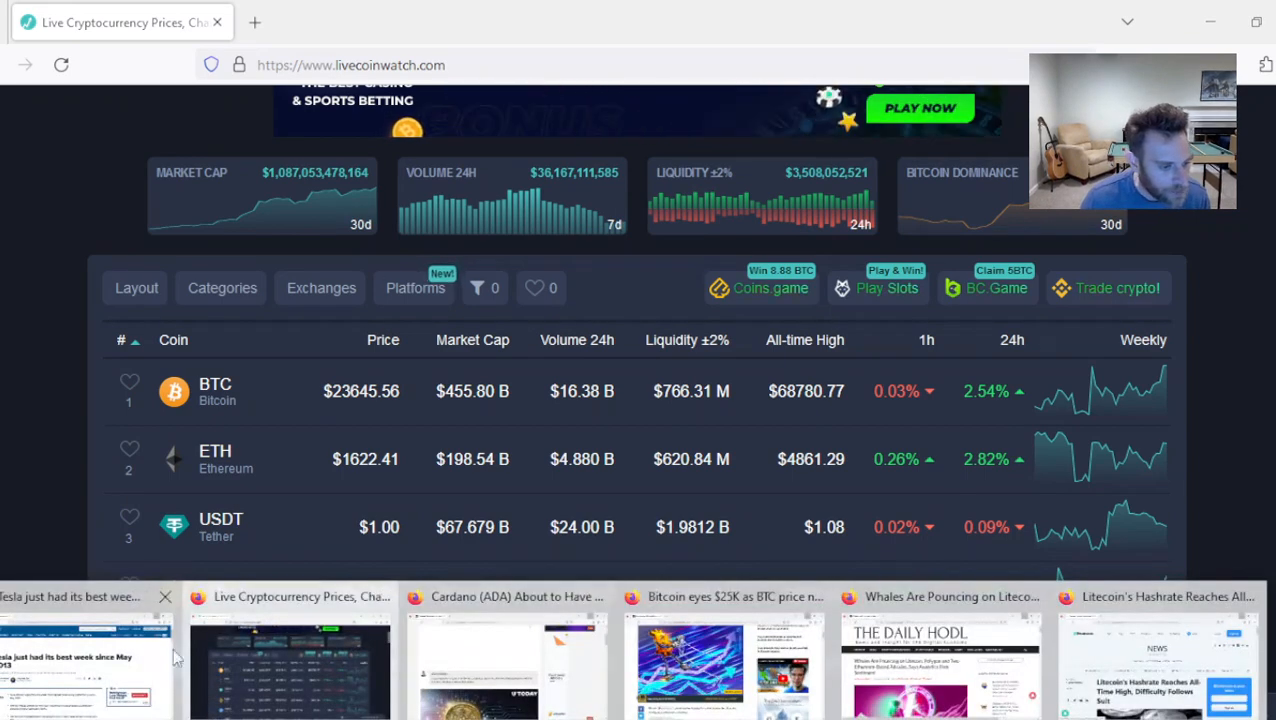
# Step: Switch to CNBC's 'Tesla just had its best week since May 2013' article
pyautogui.click(85, 650)
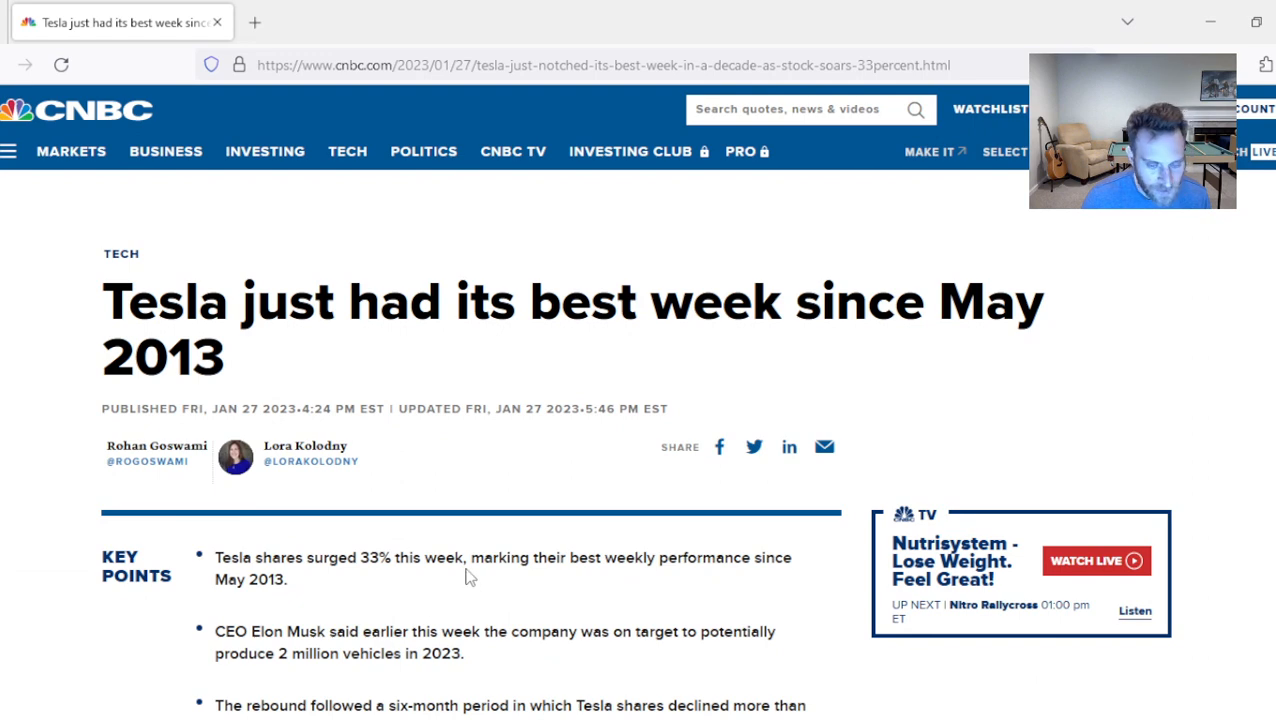
pyautogui.moveTo(647, 540)
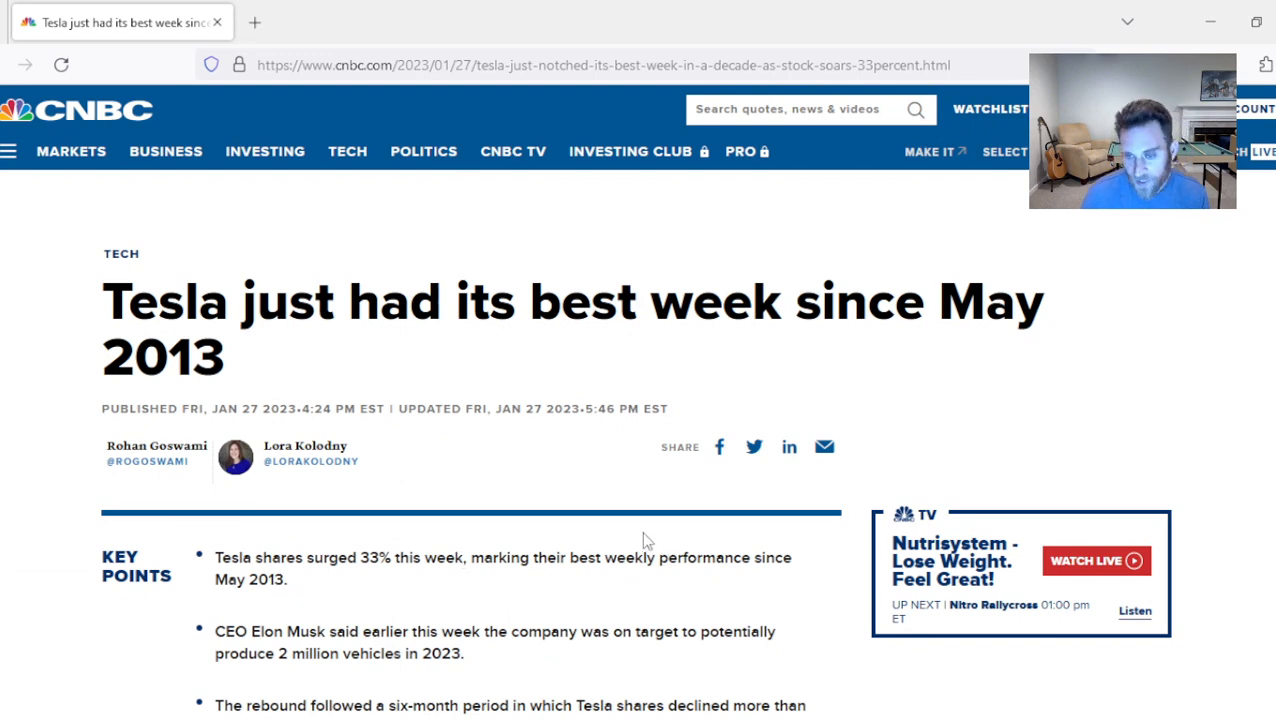
pyautogui.moveTo(638, 535)
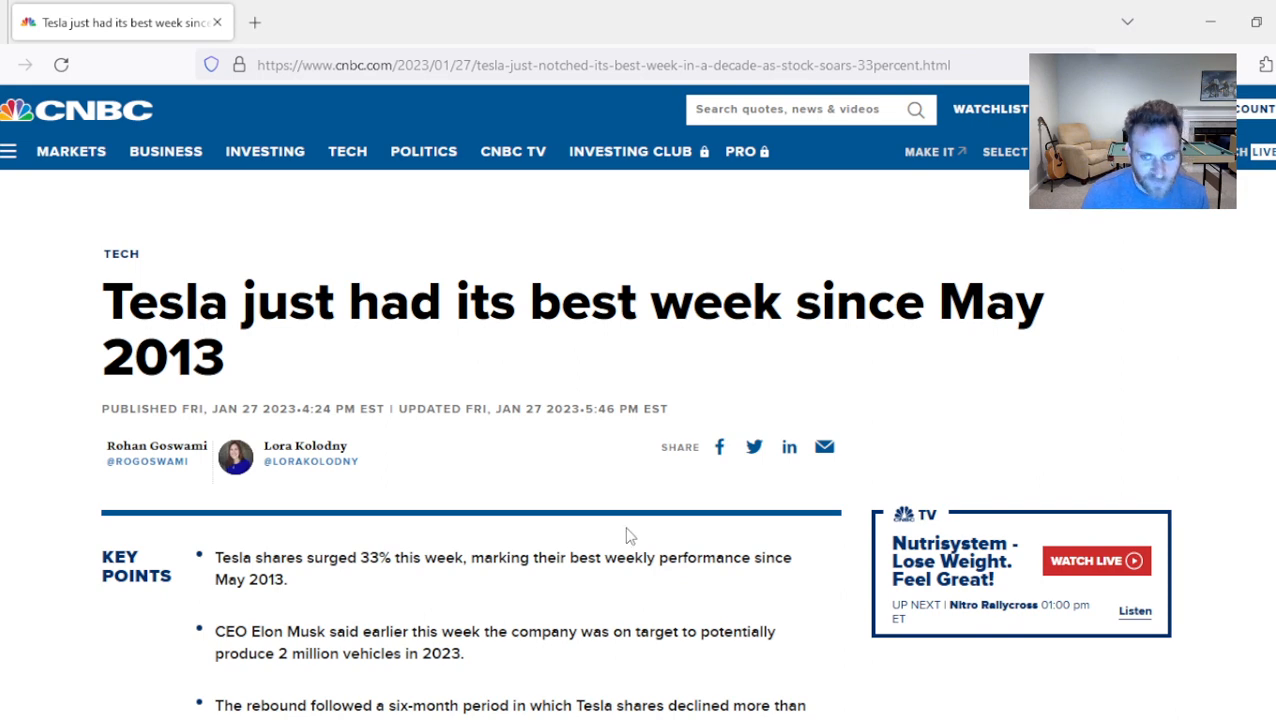
pyautogui.moveTo(583, 521)
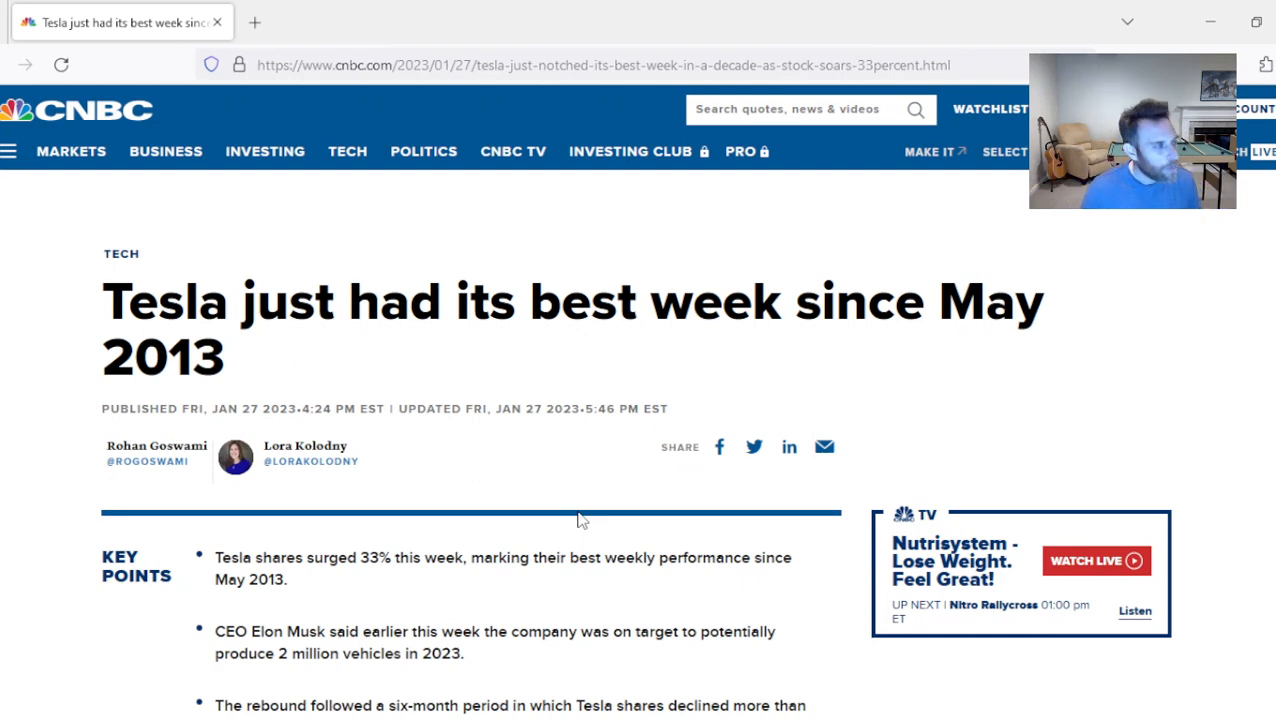
pyautogui.moveTo(513, 576)
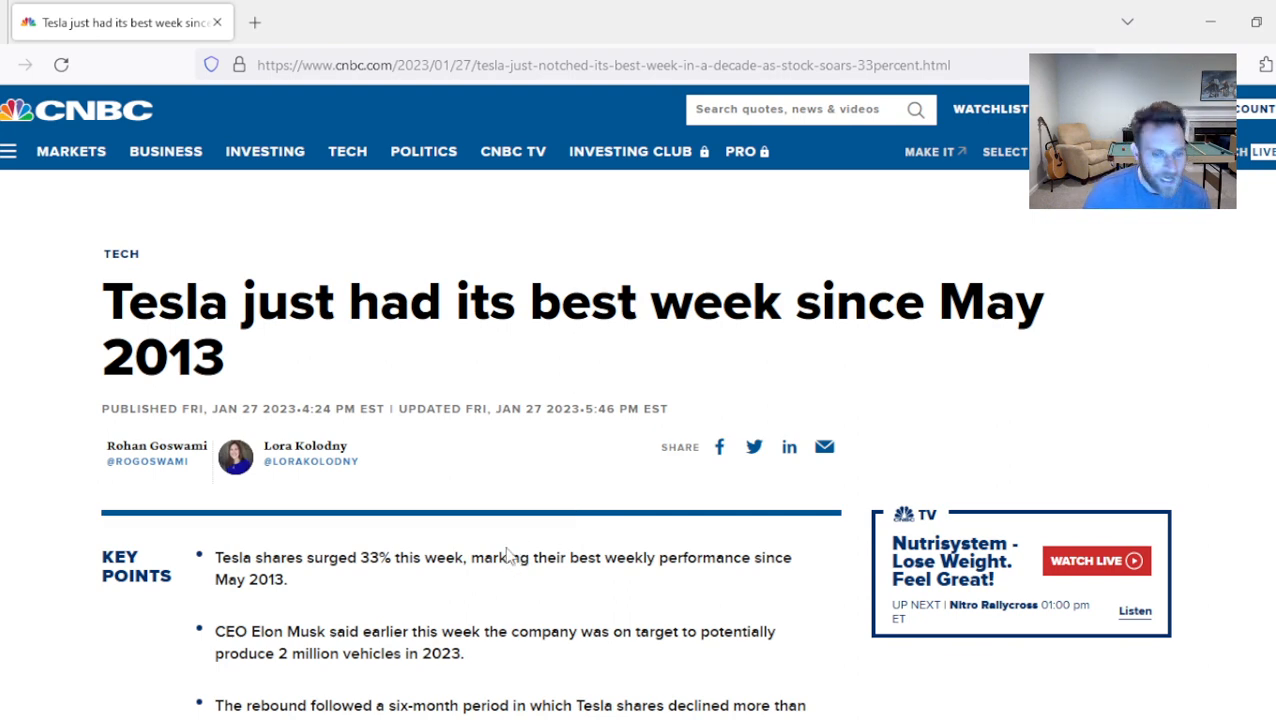
pyautogui.moveTo(471, 601)
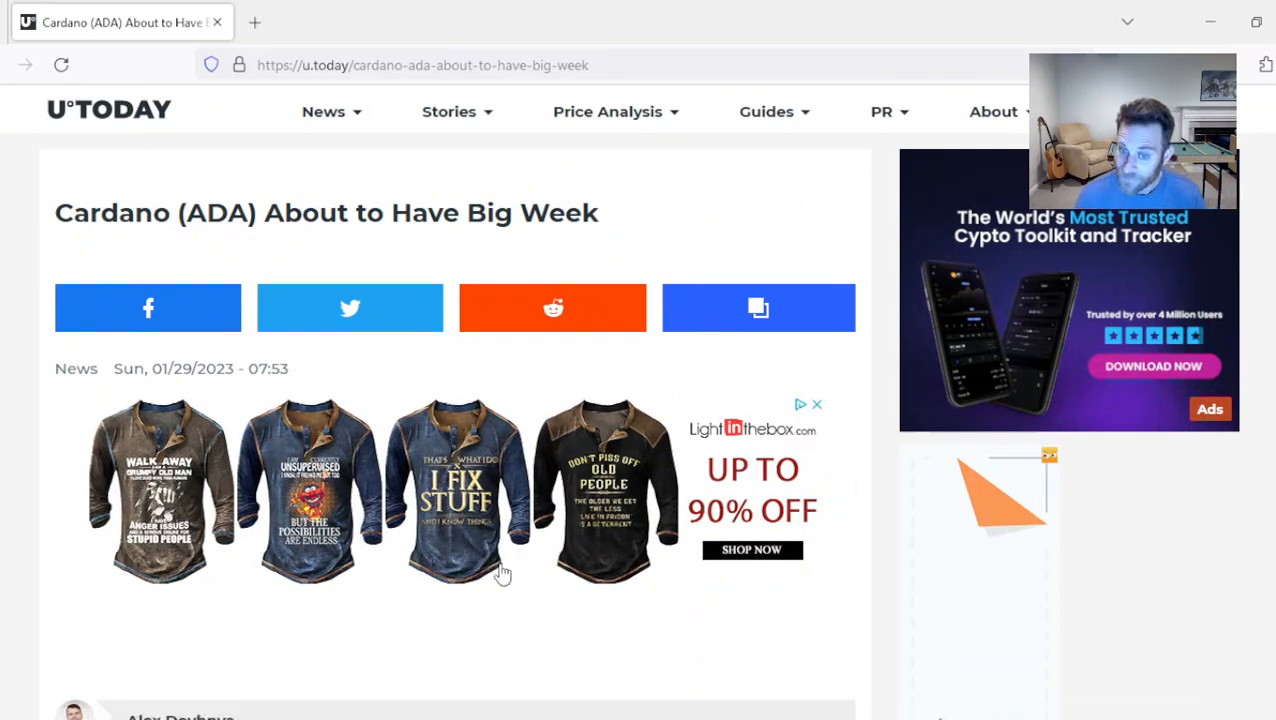
pyautogui.moveTo(502, 600)
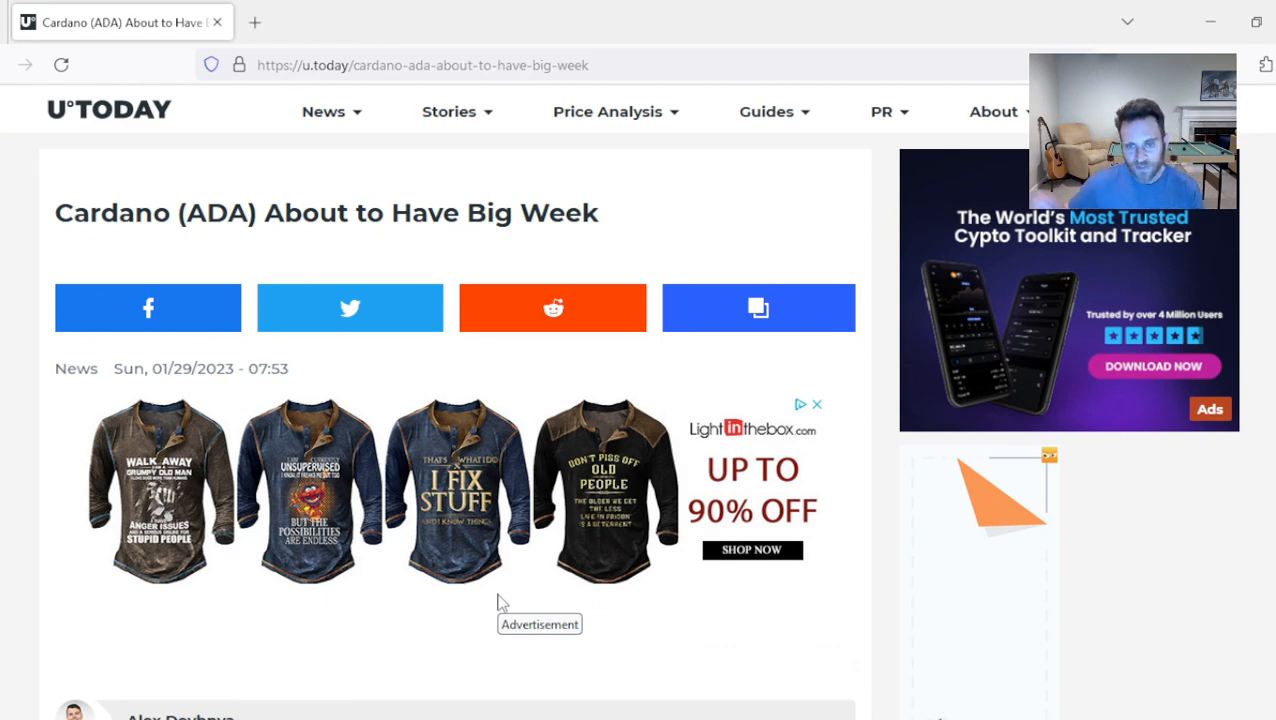
# Step: Read down the Cardano article to the Djed stablecoin's 400%-800% collateral ratio paragraph
pyautogui.scroll(-3)
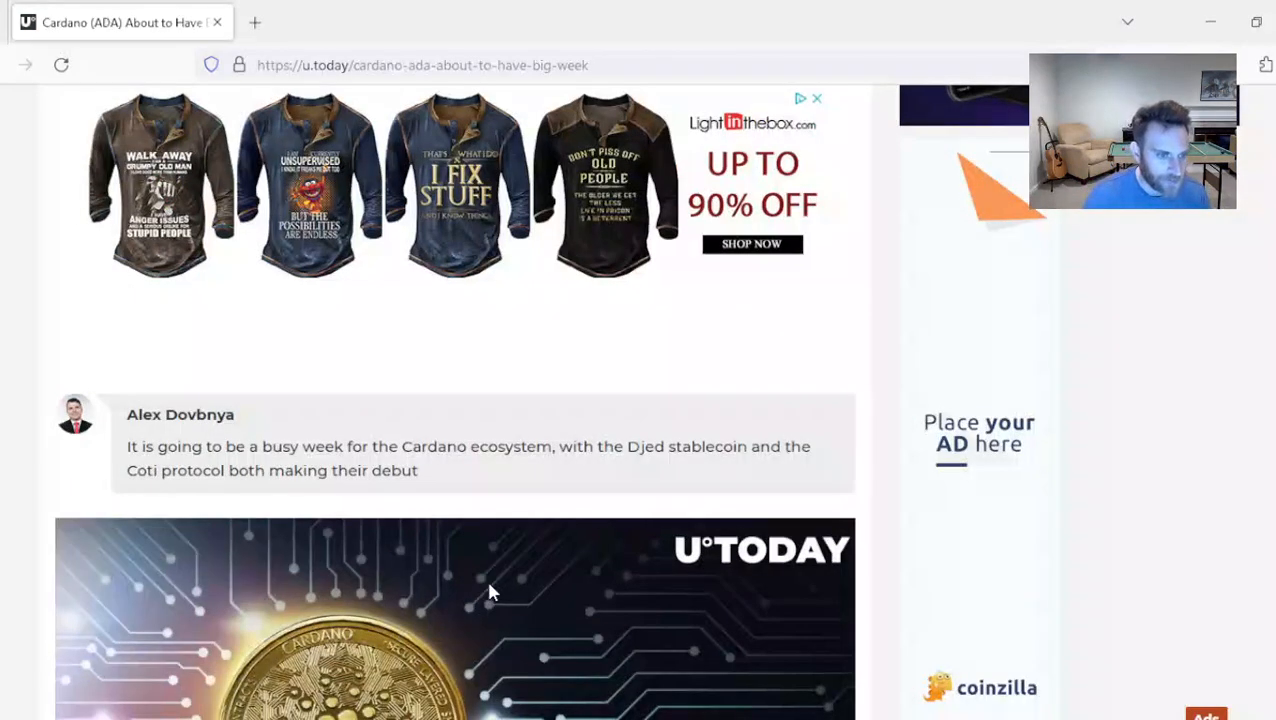
pyautogui.scroll(-3)
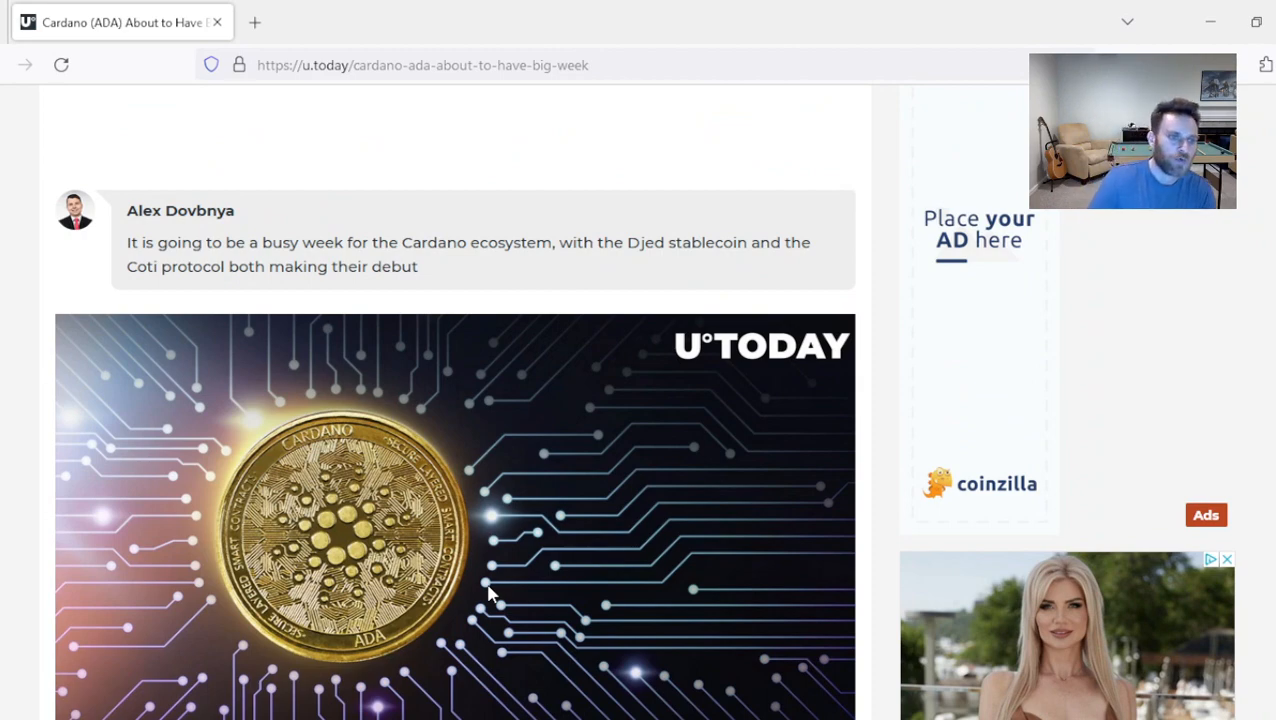
pyautogui.scroll(-3)
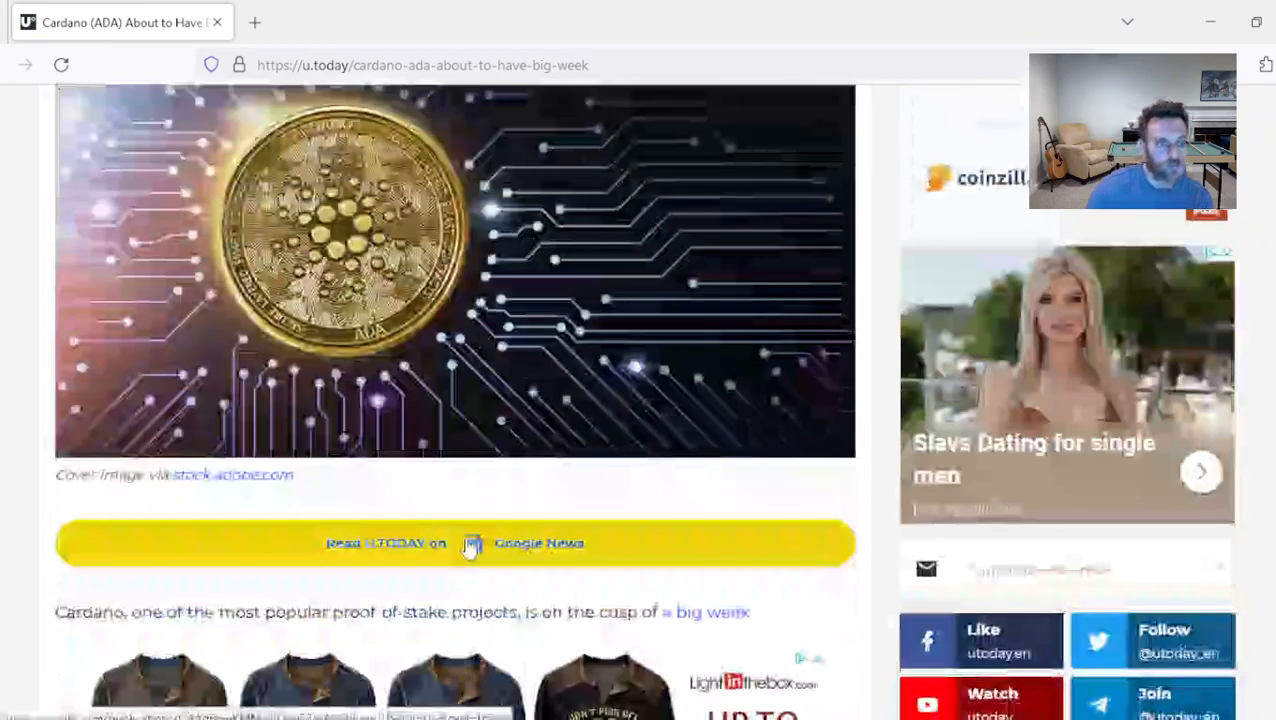
pyautogui.scroll(-3)
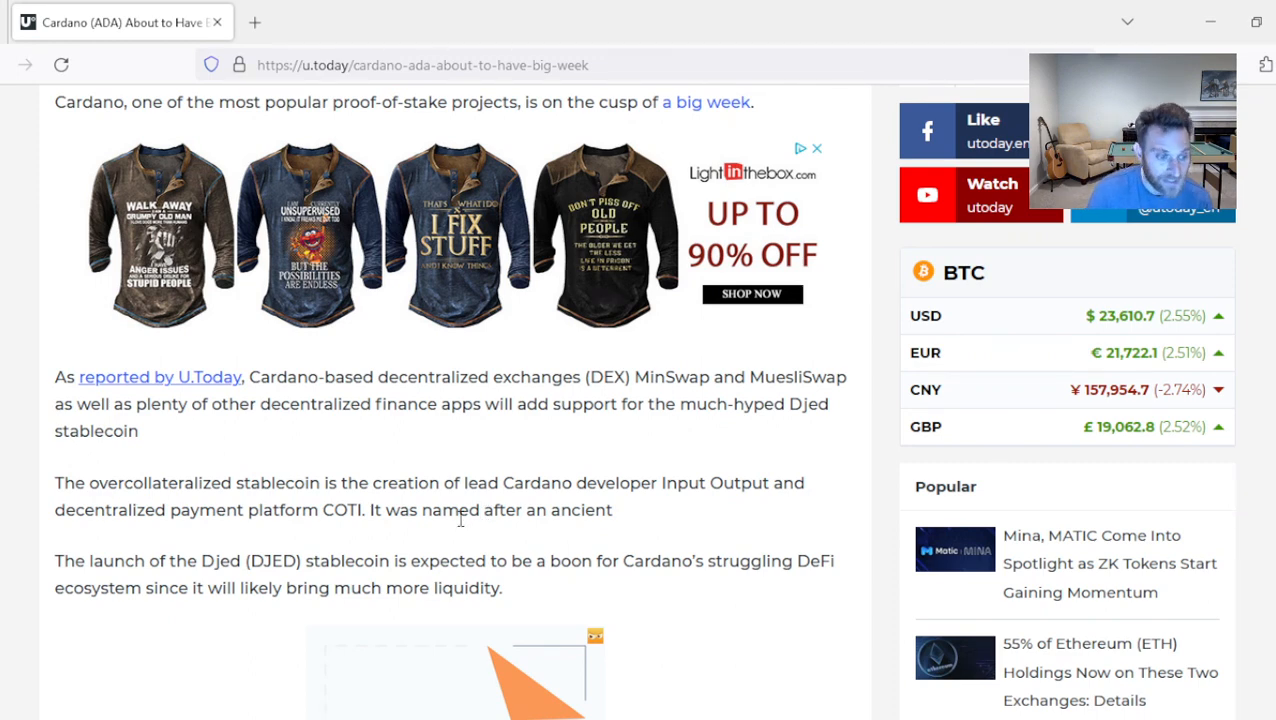
pyautogui.scroll(-3)
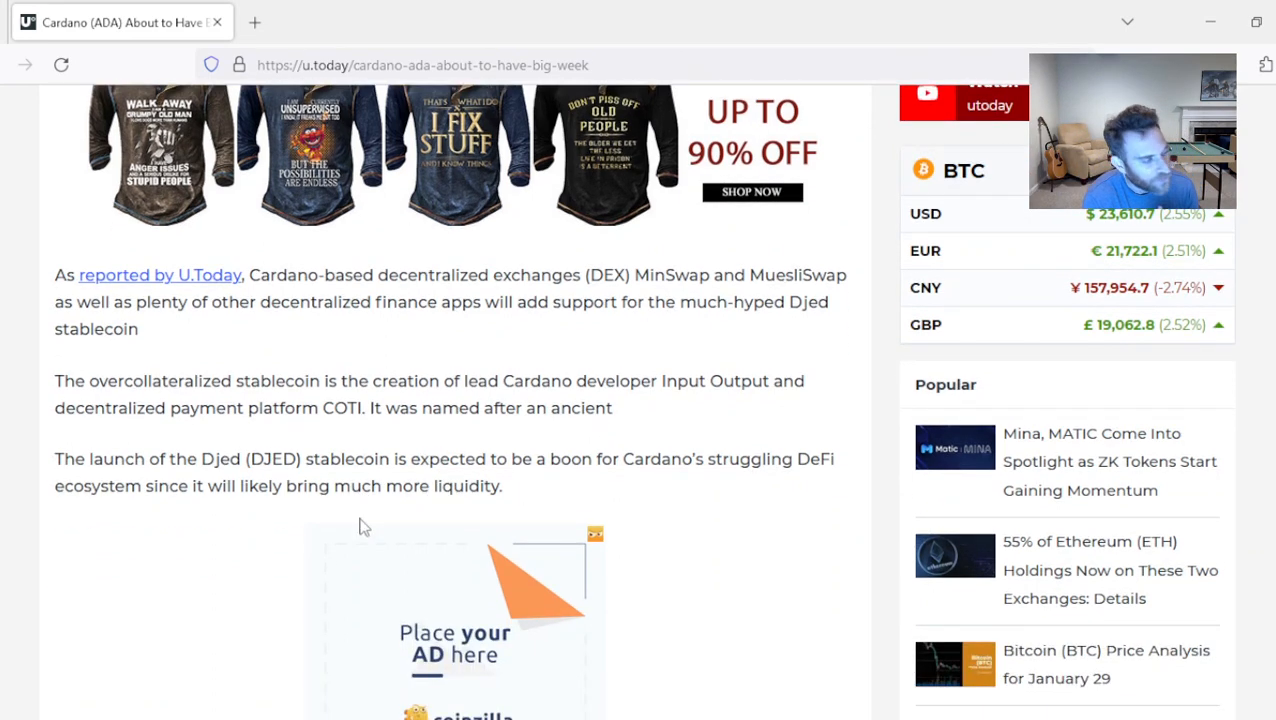
pyautogui.moveTo(350, 539)
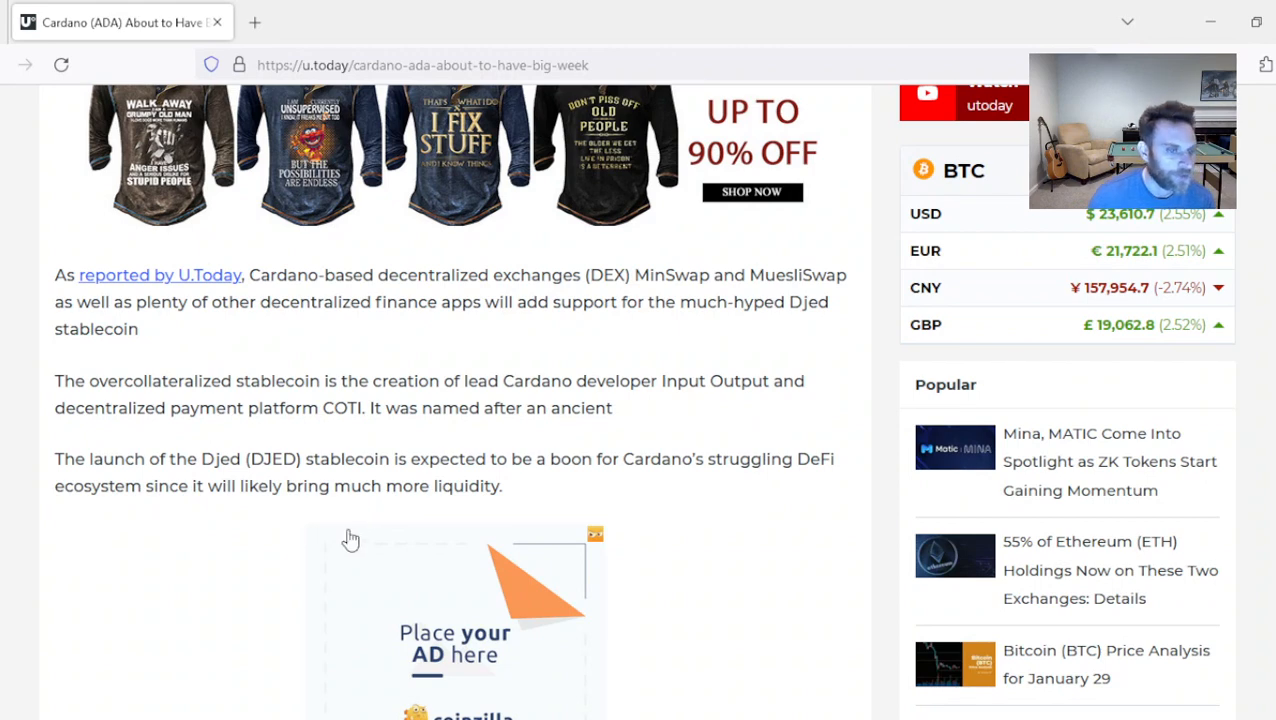
pyautogui.moveTo(724, 555)
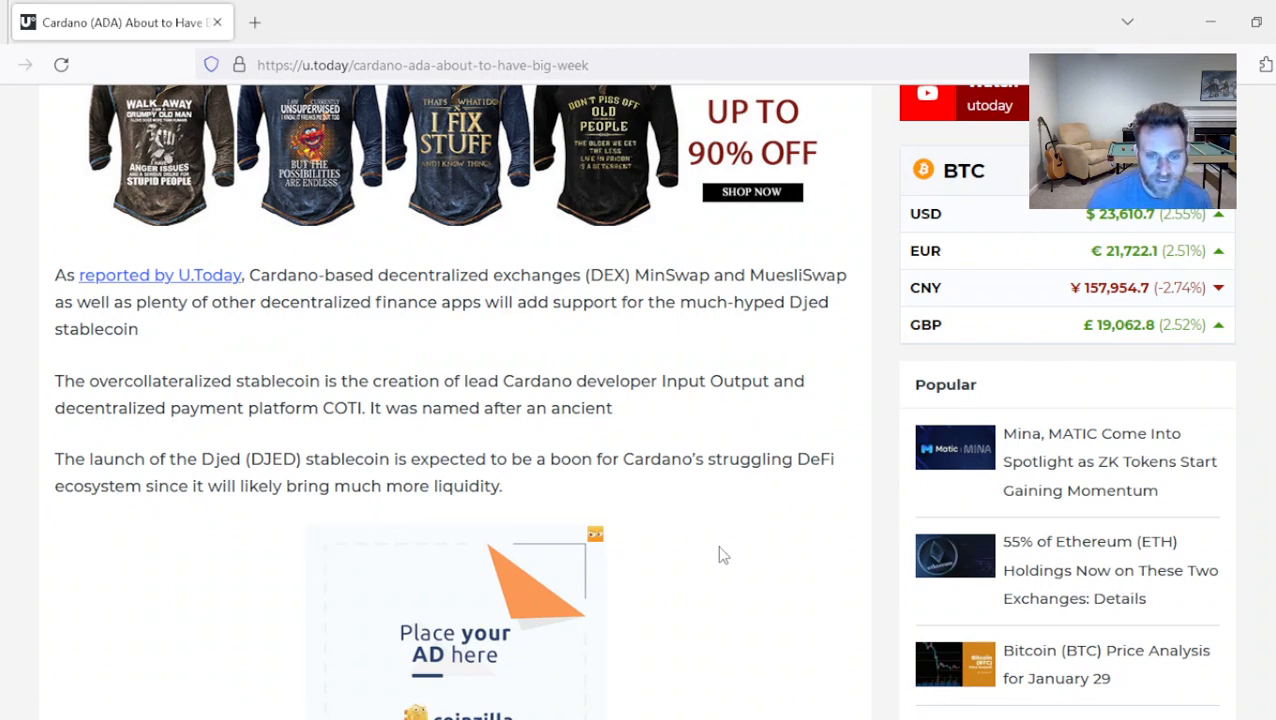
pyautogui.moveTo(708, 553)
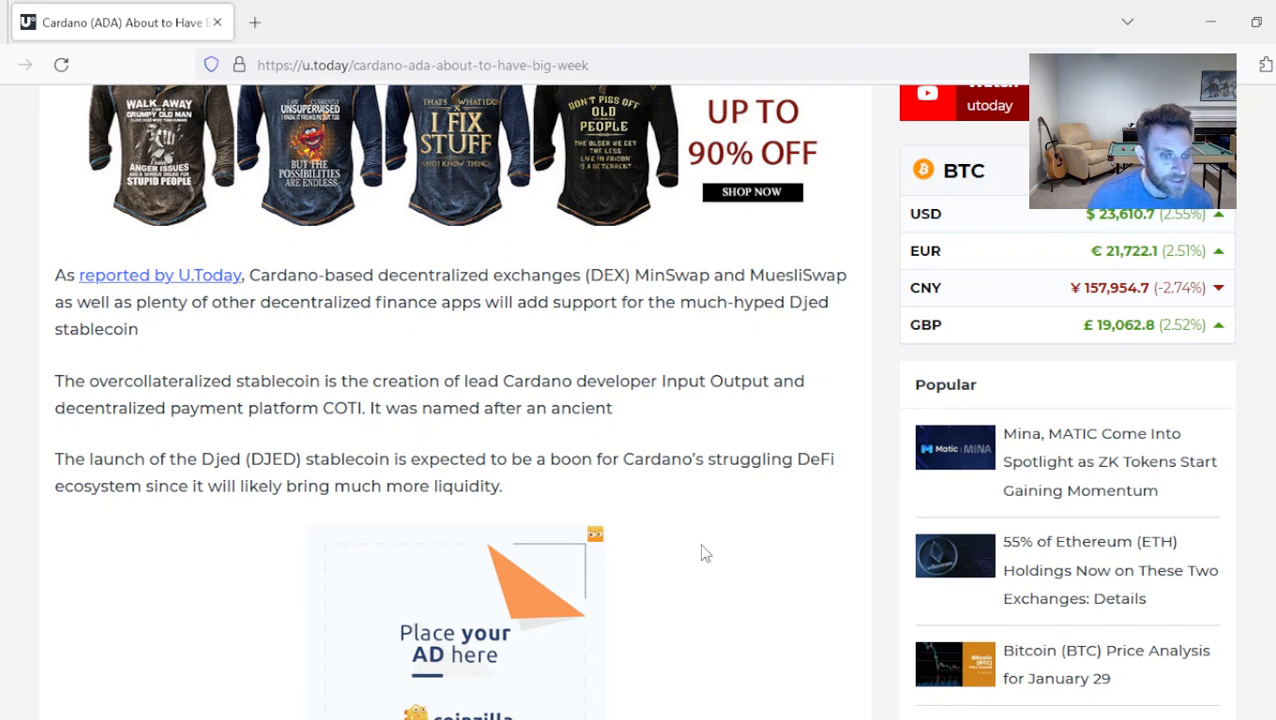
pyautogui.scroll(-3)
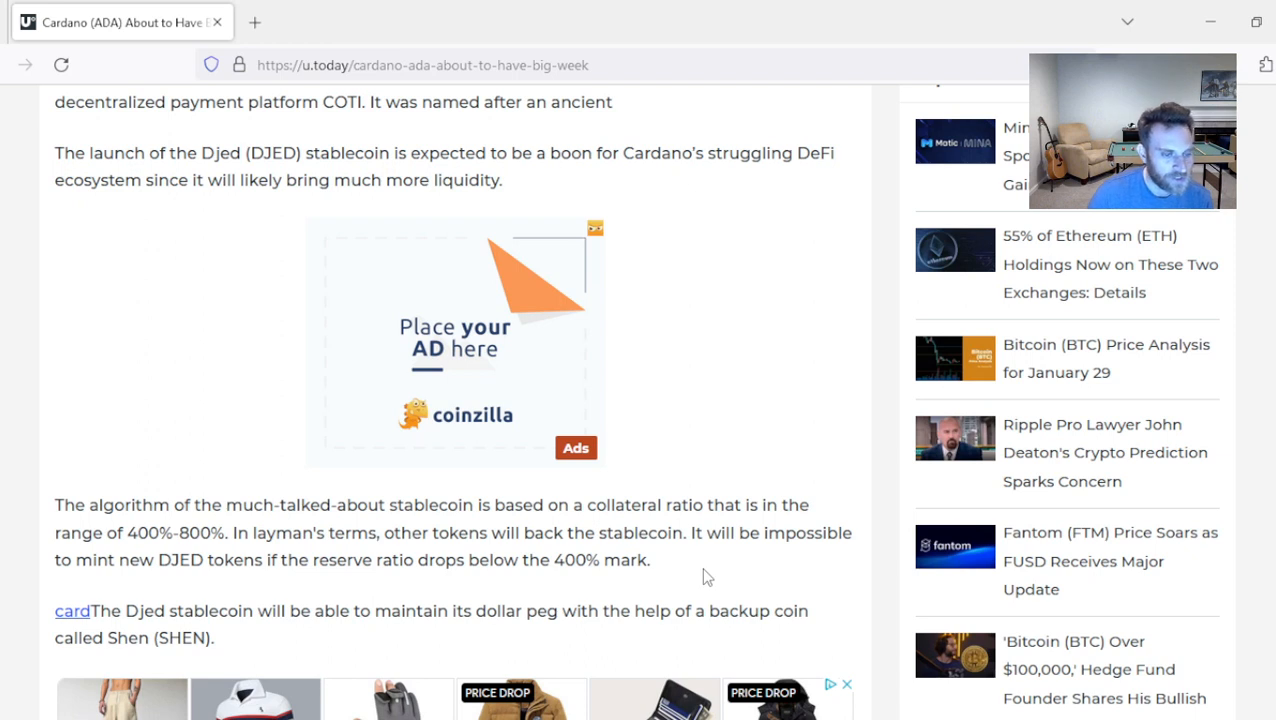
pyautogui.moveTo(688, 583)
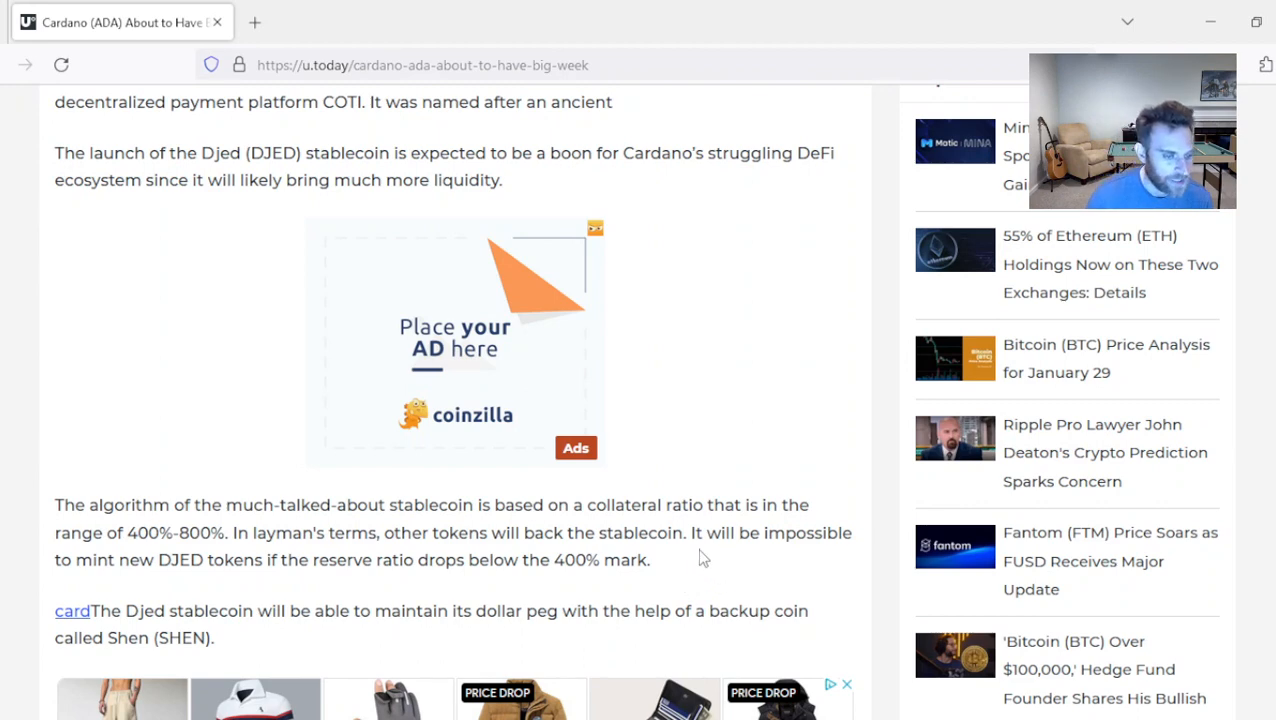
# Step: Read further down past the Liqwid Labs launch, ADA's $0.39 price and Hoskinson's remarks
pyautogui.scroll(-3)
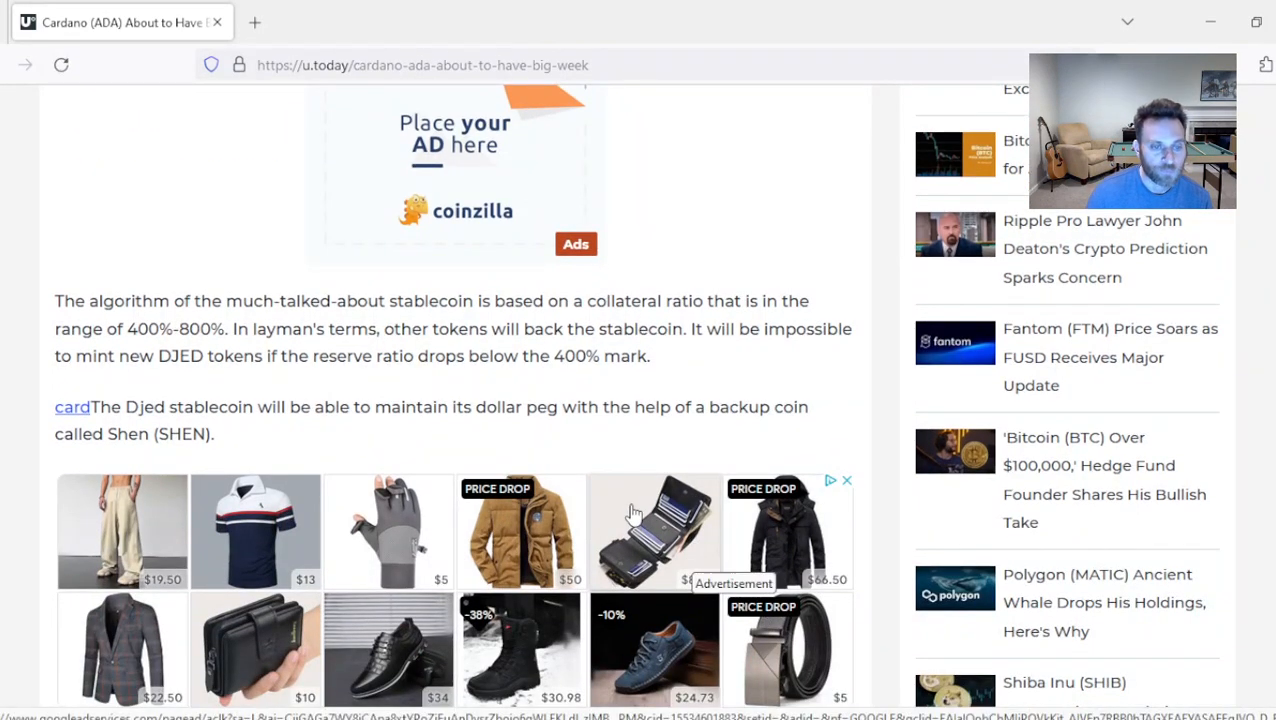
pyautogui.moveTo(630, 510)
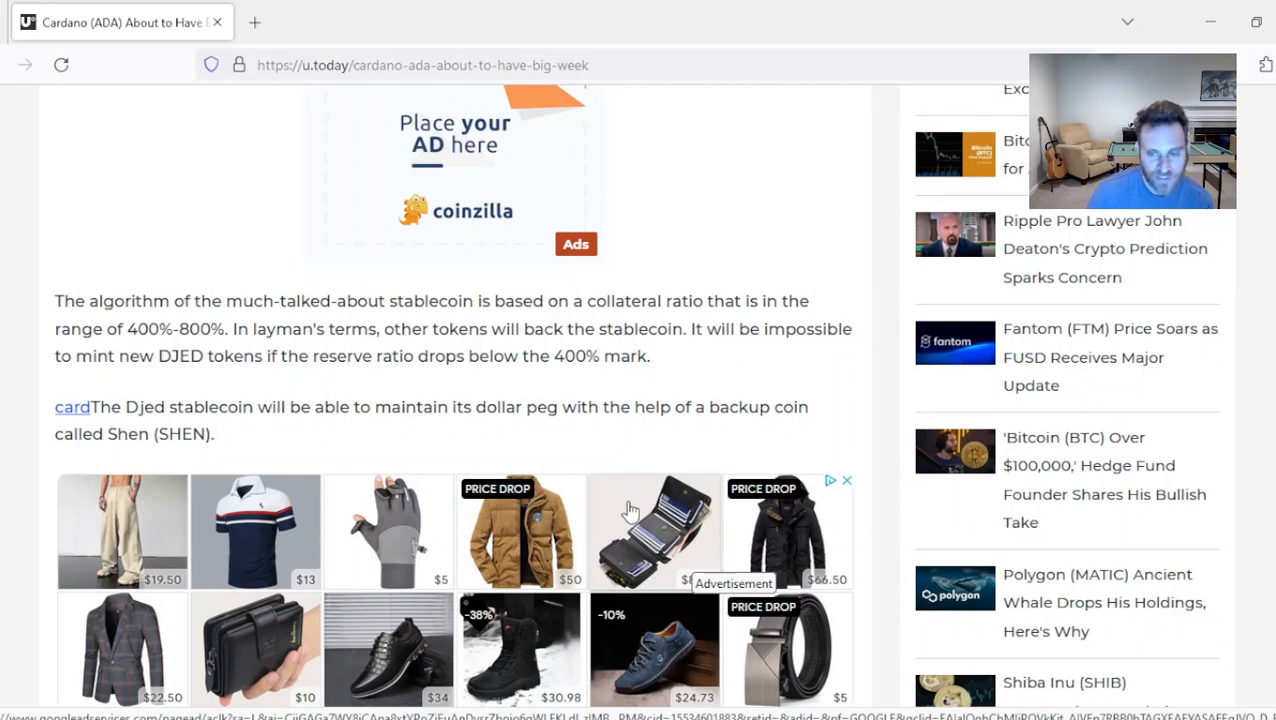
pyautogui.scroll(-3)
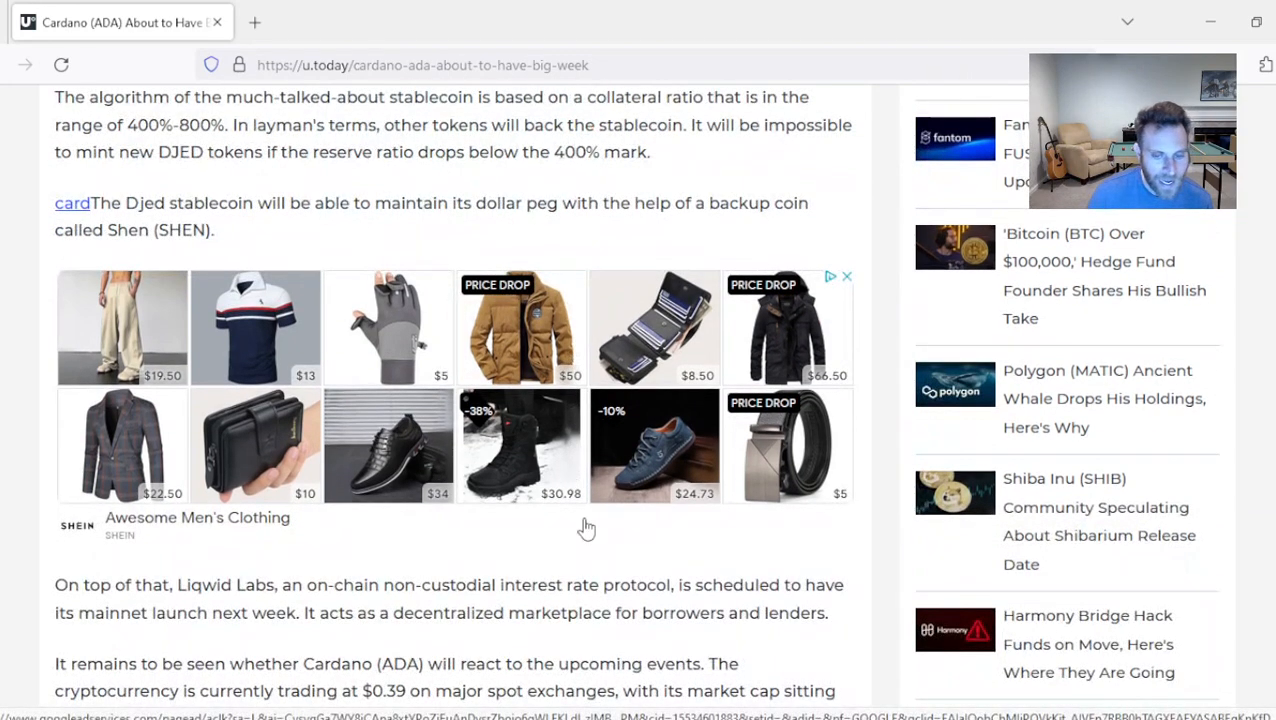
pyautogui.scroll(3)
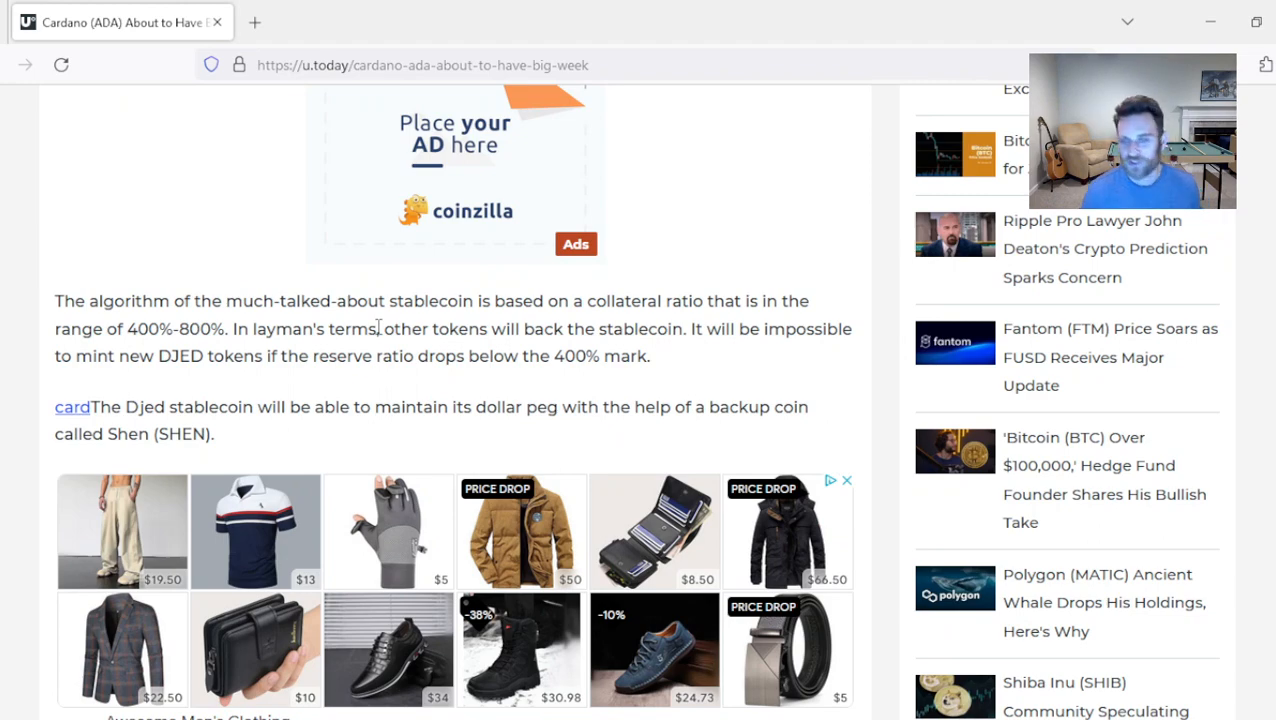
pyautogui.moveTo(580, 388)
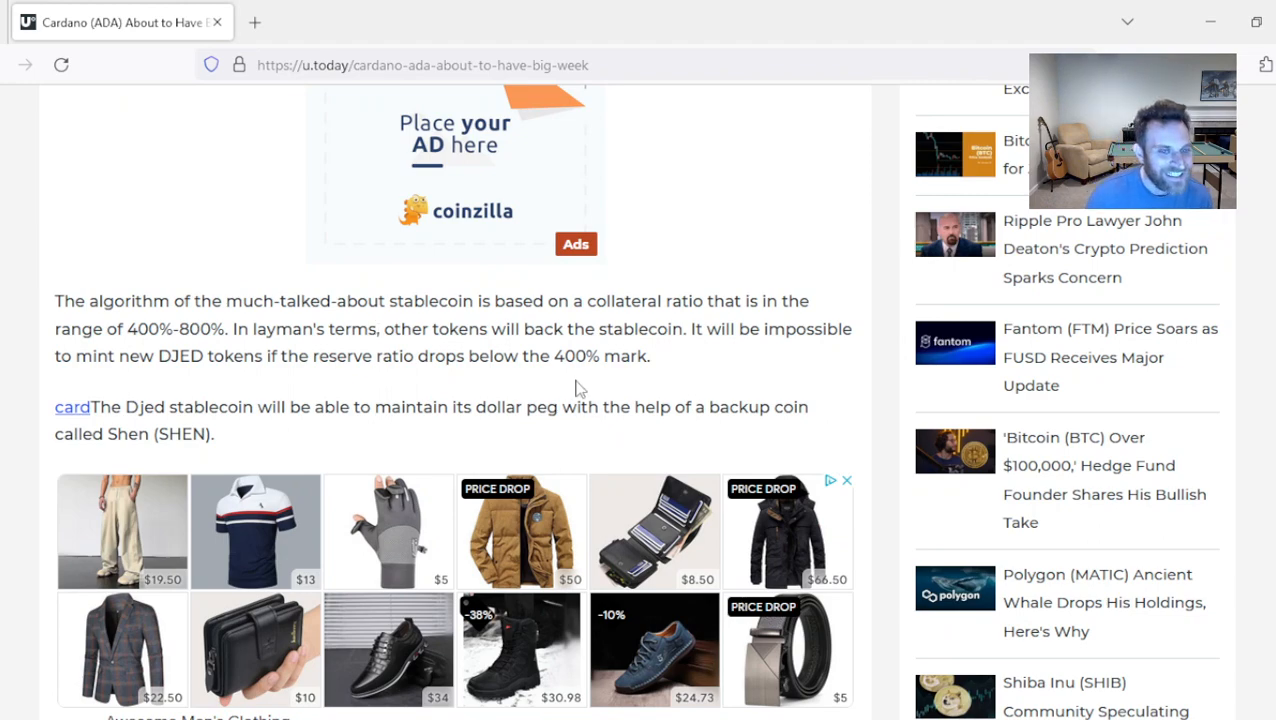
pyautogui.scroll(-3)
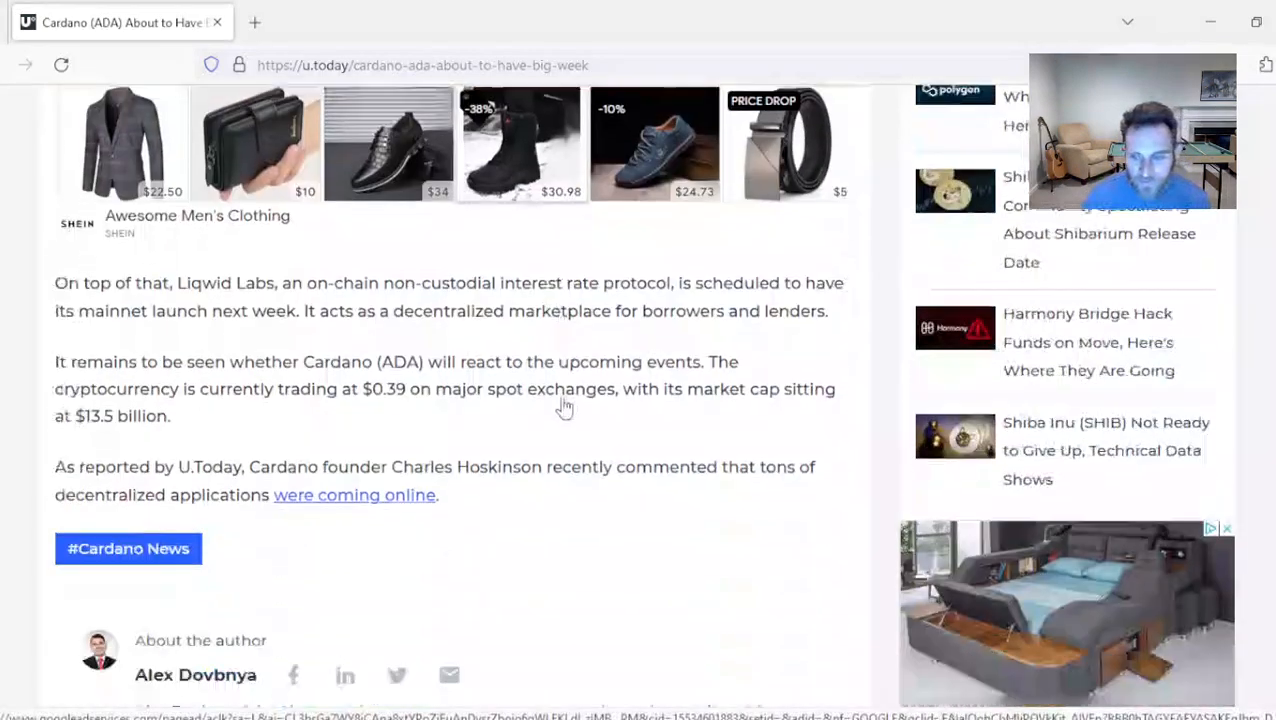
pyautogui.scroll(-3)
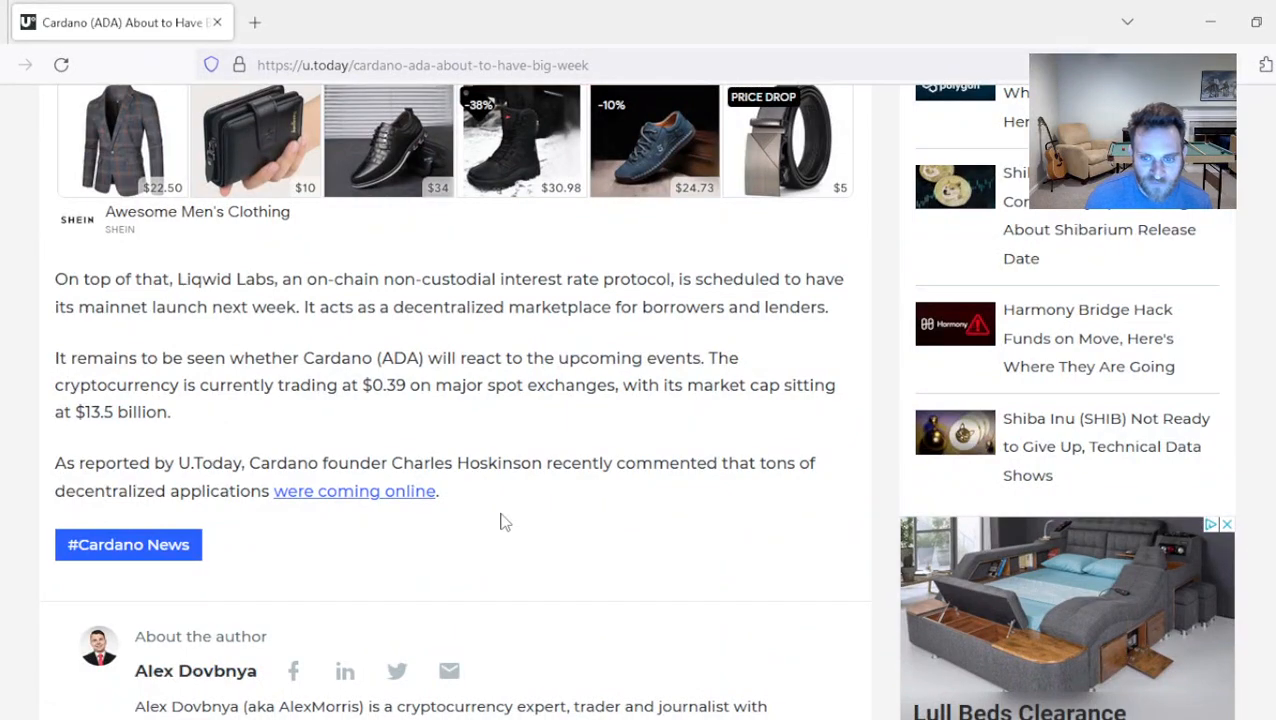
pyautogui.moveTo(500, 524)
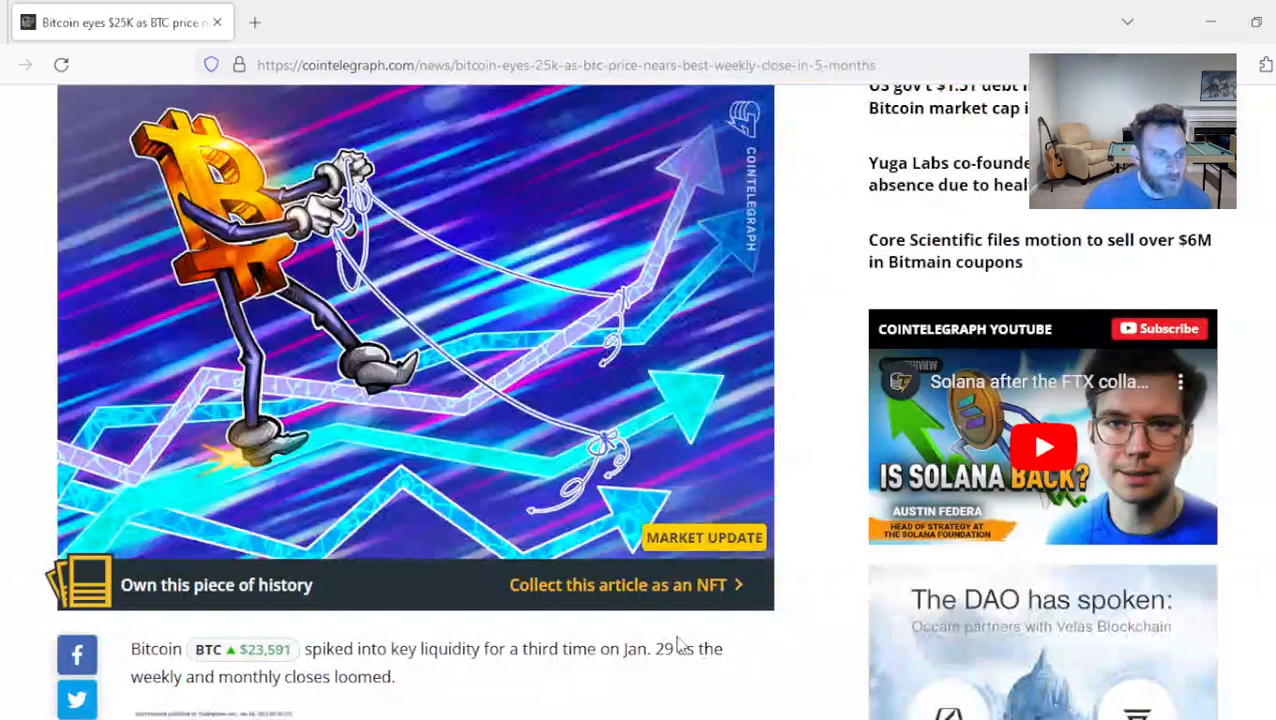
# Step: Return to the 'Bitcoin eyes $25K' article's headline and summary
pyautogui.scroll(3)
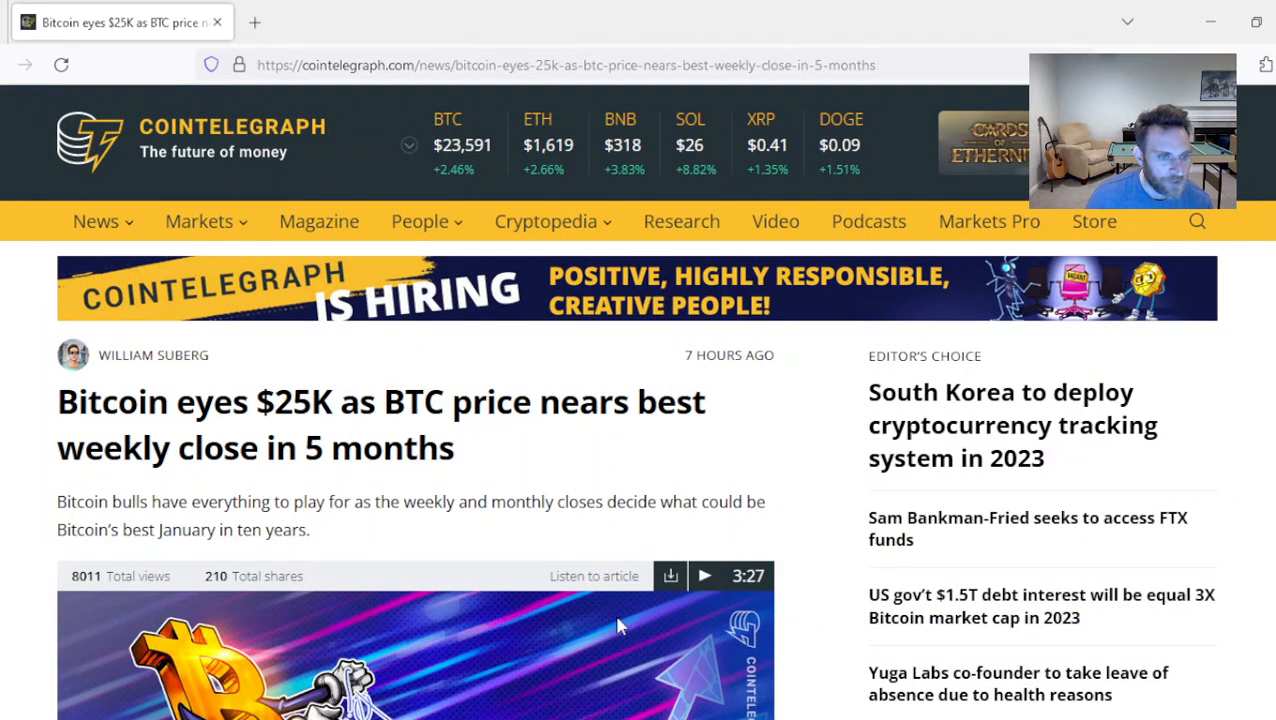
pyautogui.moveTo(578, 533)
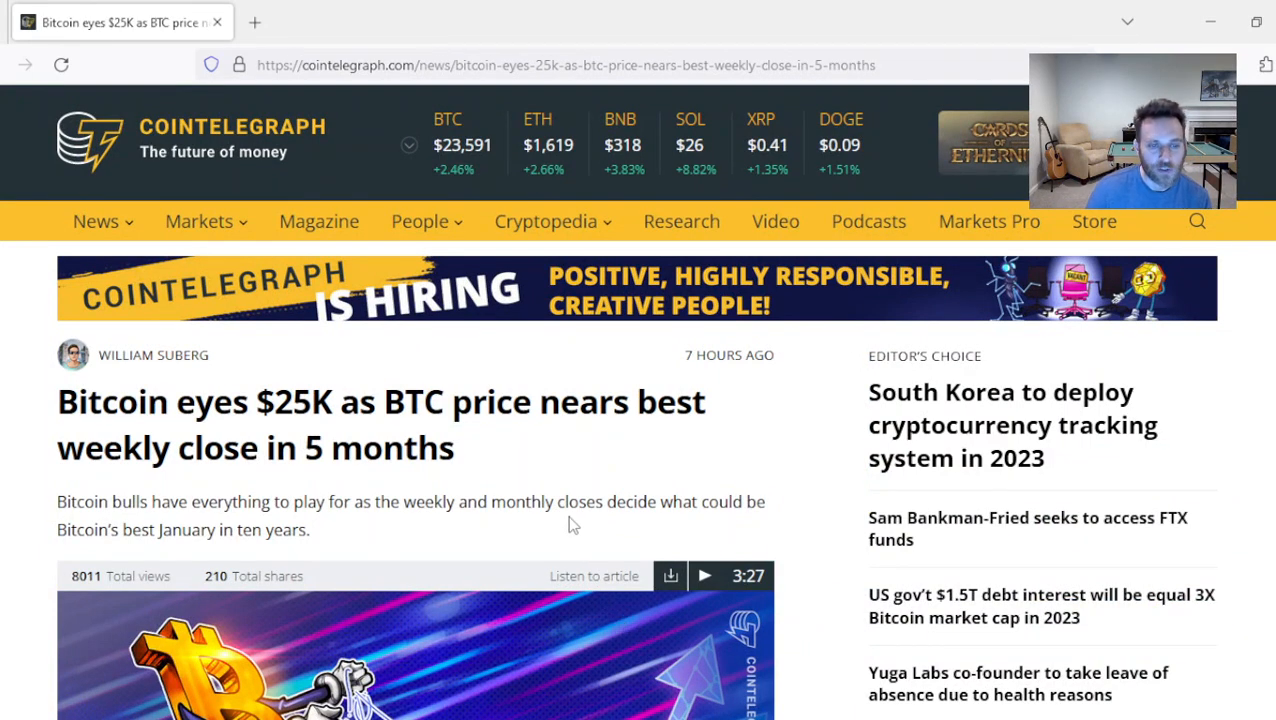
pyautogui.scroll(-3)
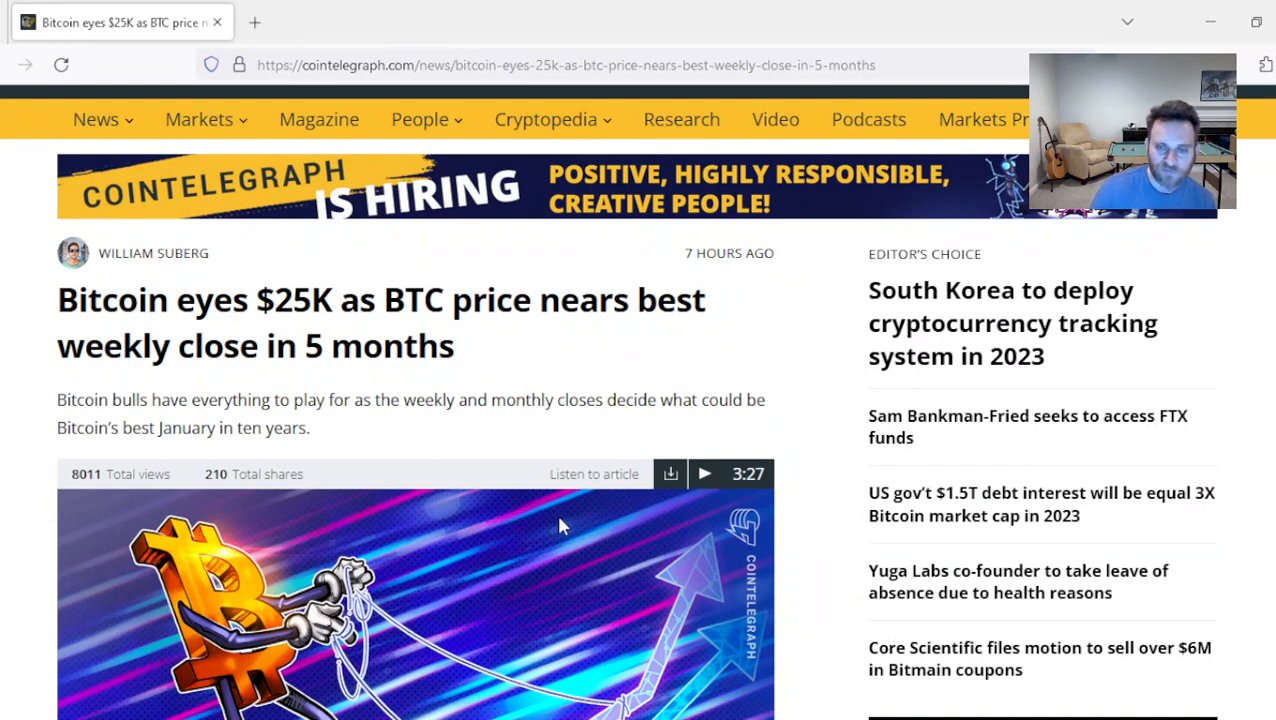
pyautogui.moveTo(553, 524)
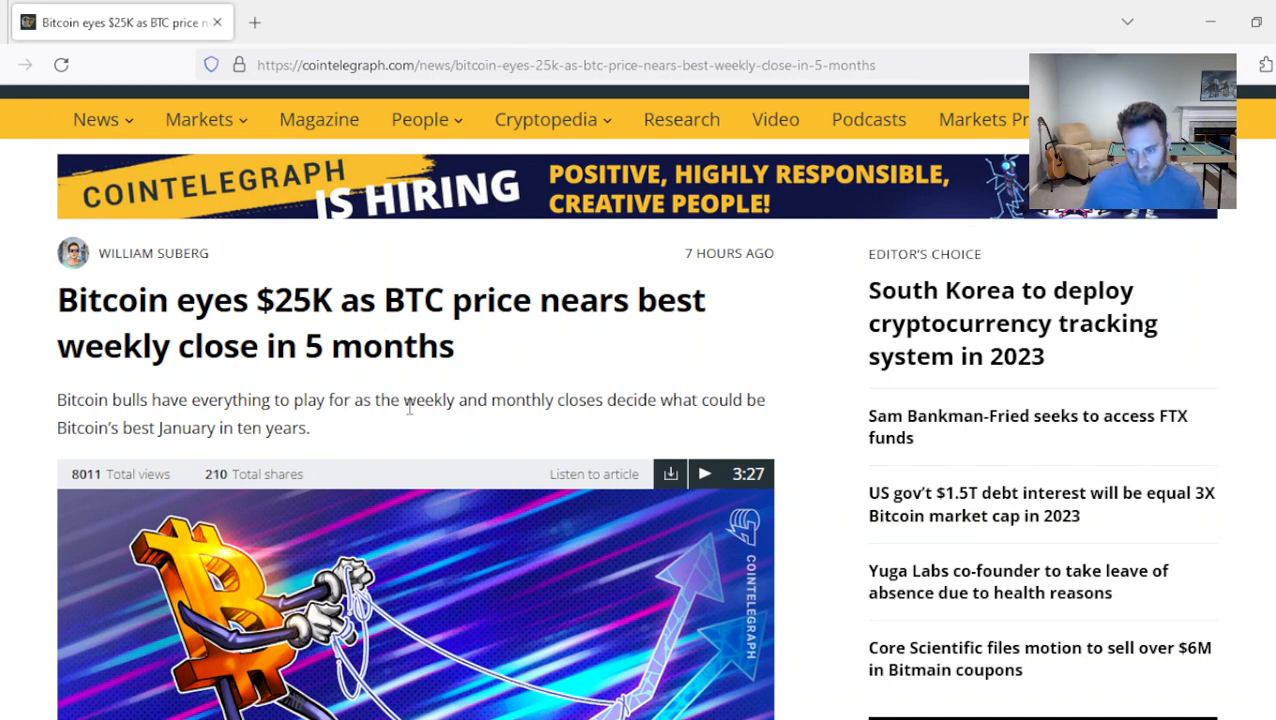
pyautogui.moveTo(378, 395)
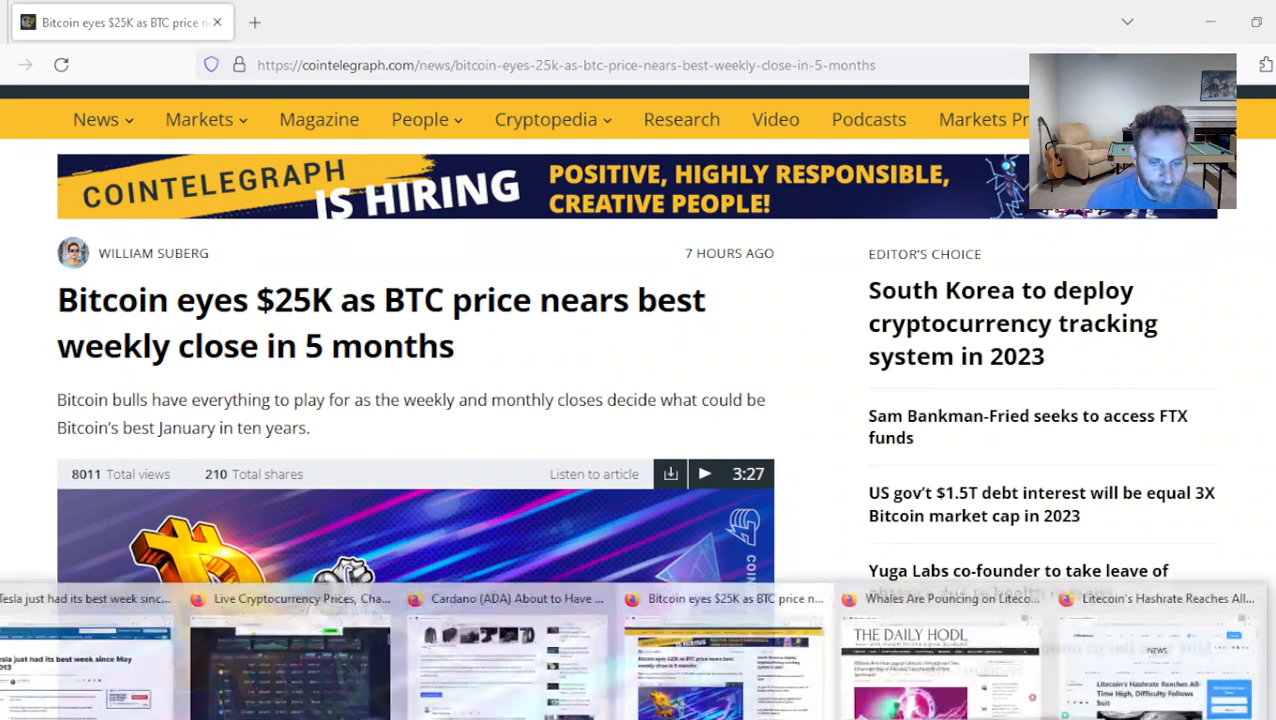
# Step: Switch to The Daily Hodl's 'Whales Are Pouncing on Litecoin, Polygon…' article
pyautogui.click(950, 598)
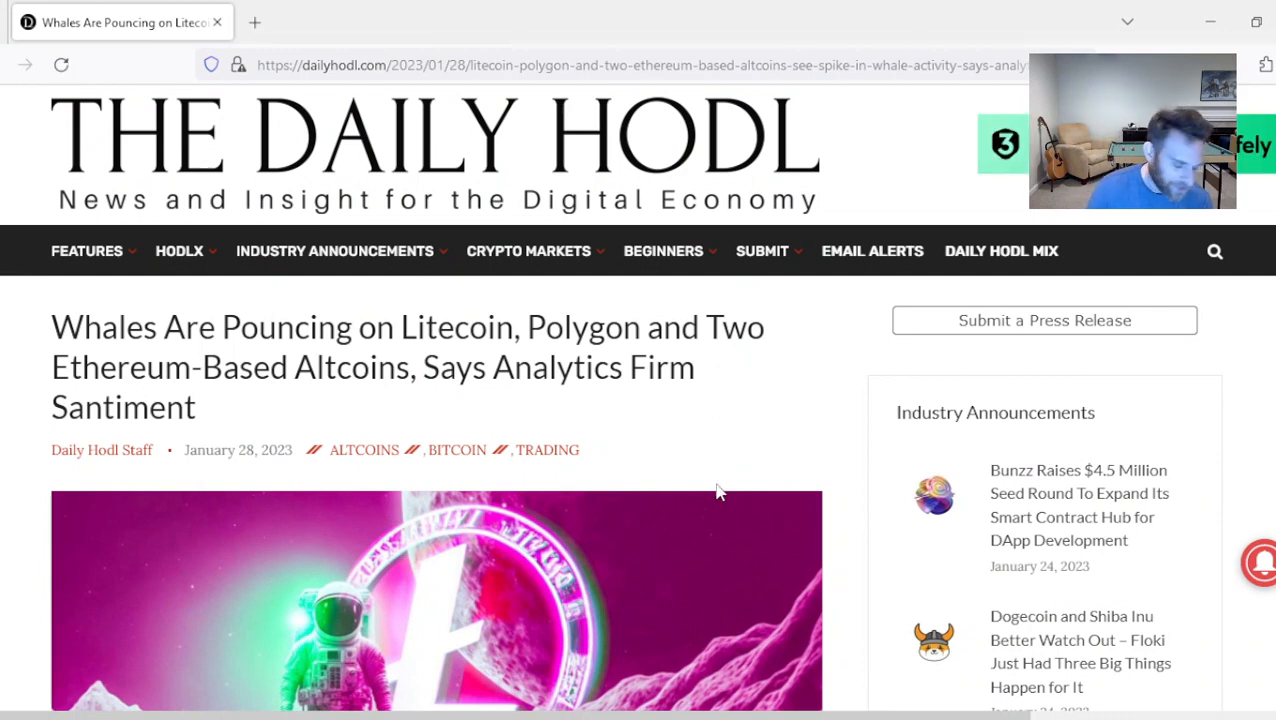
pyautogui.moveTo(687, 458)
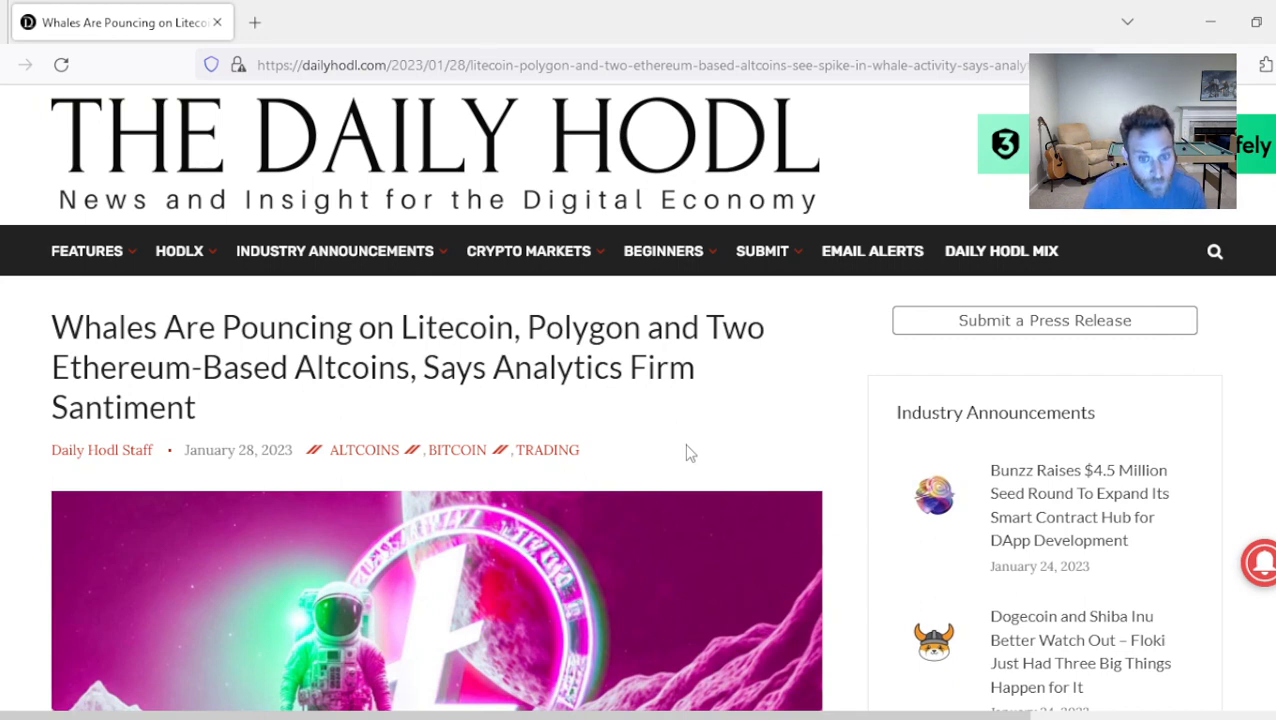
pyautogui.moveTo(625, 425)
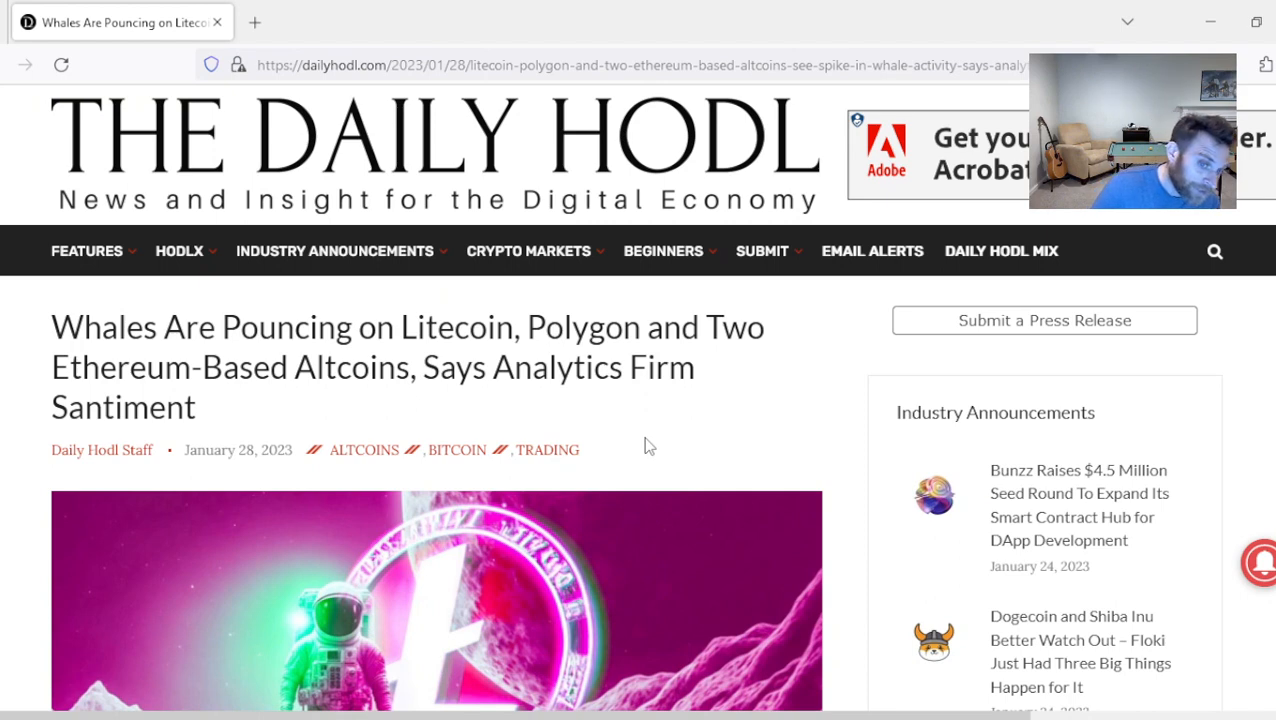
pyautogui.moveTo(660, 443)
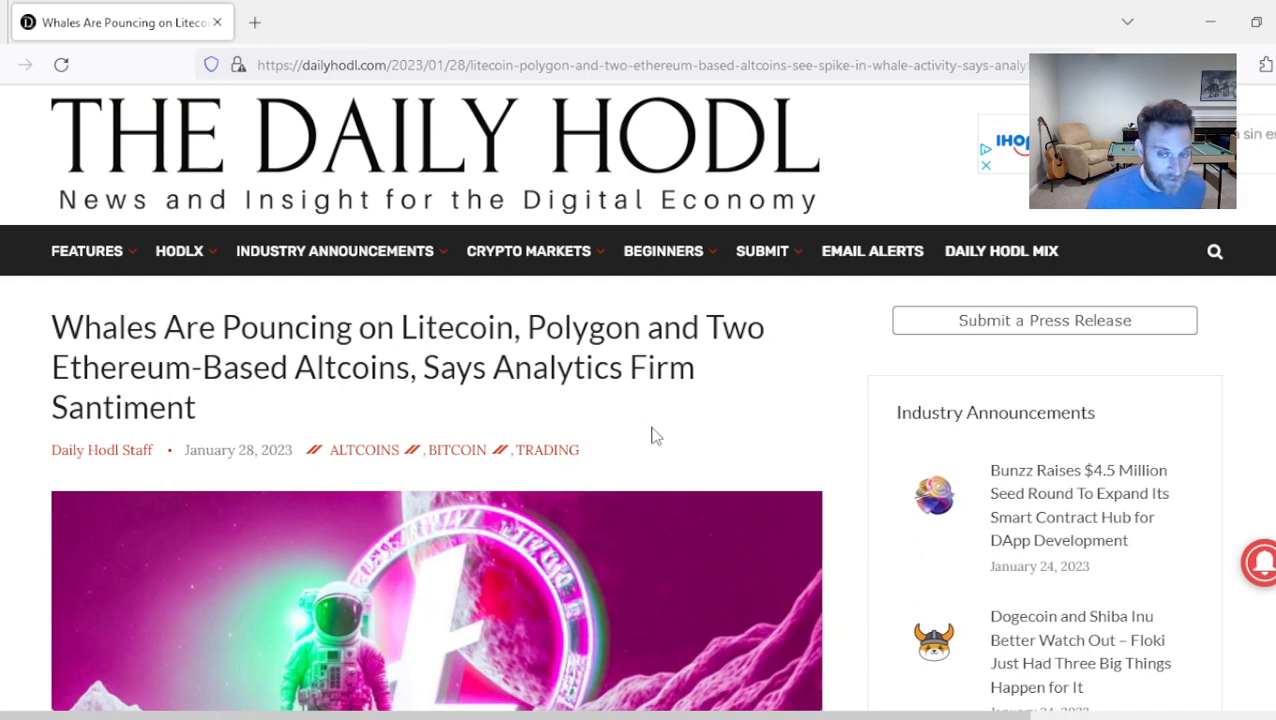
pyautogui.moveTo(156, 381)
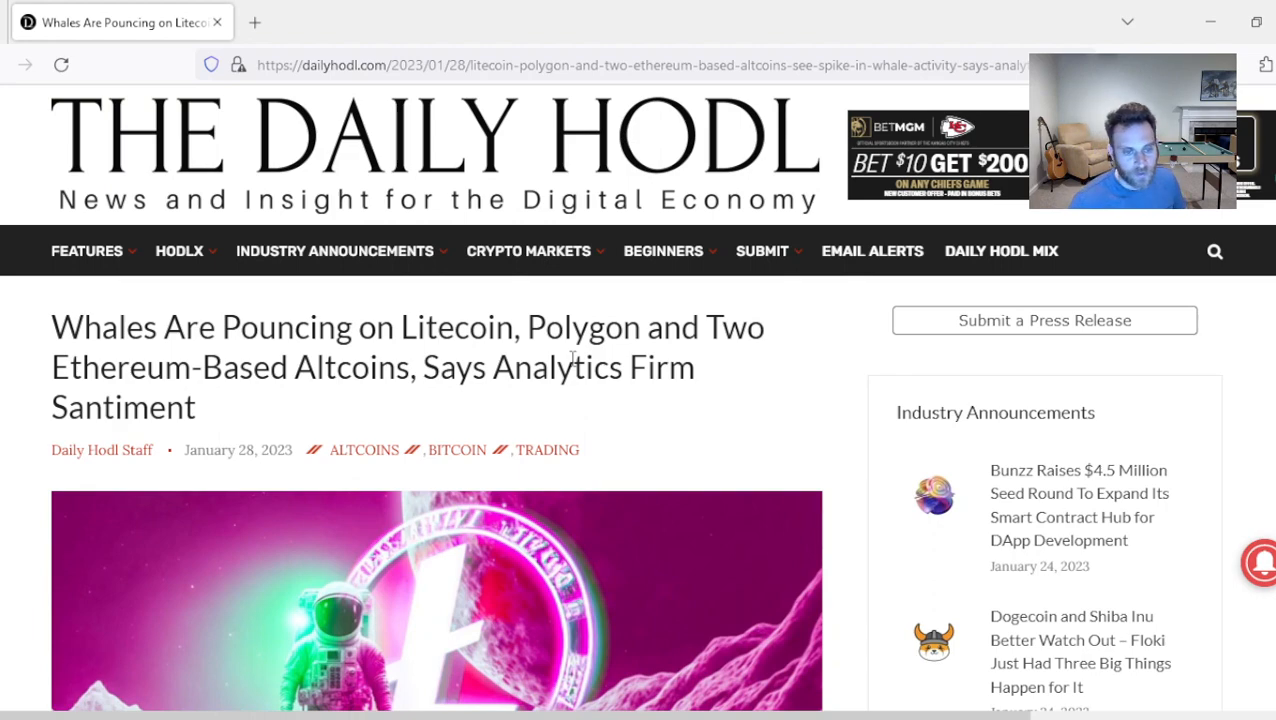
# Step: Skim the intro of The Daily Hodl's whale article and return to its top
pyautogui.scroll(-3)
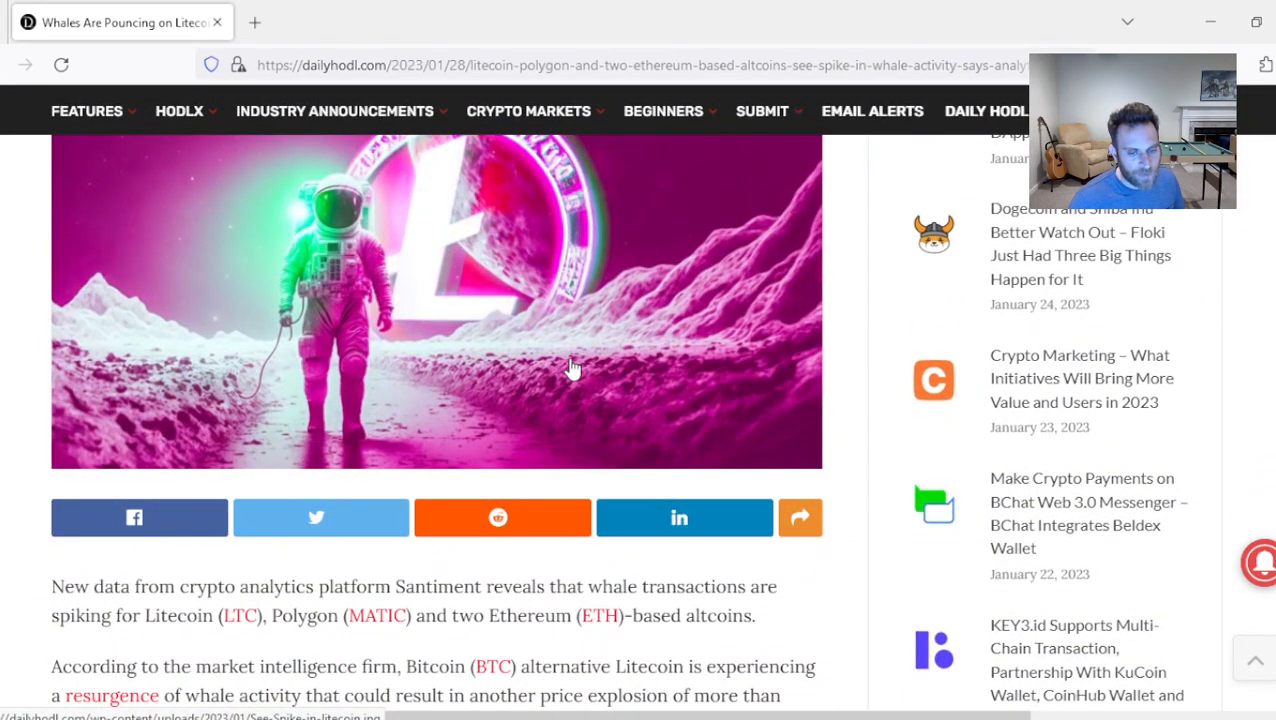
pyautogui.moveTo(582, 458)
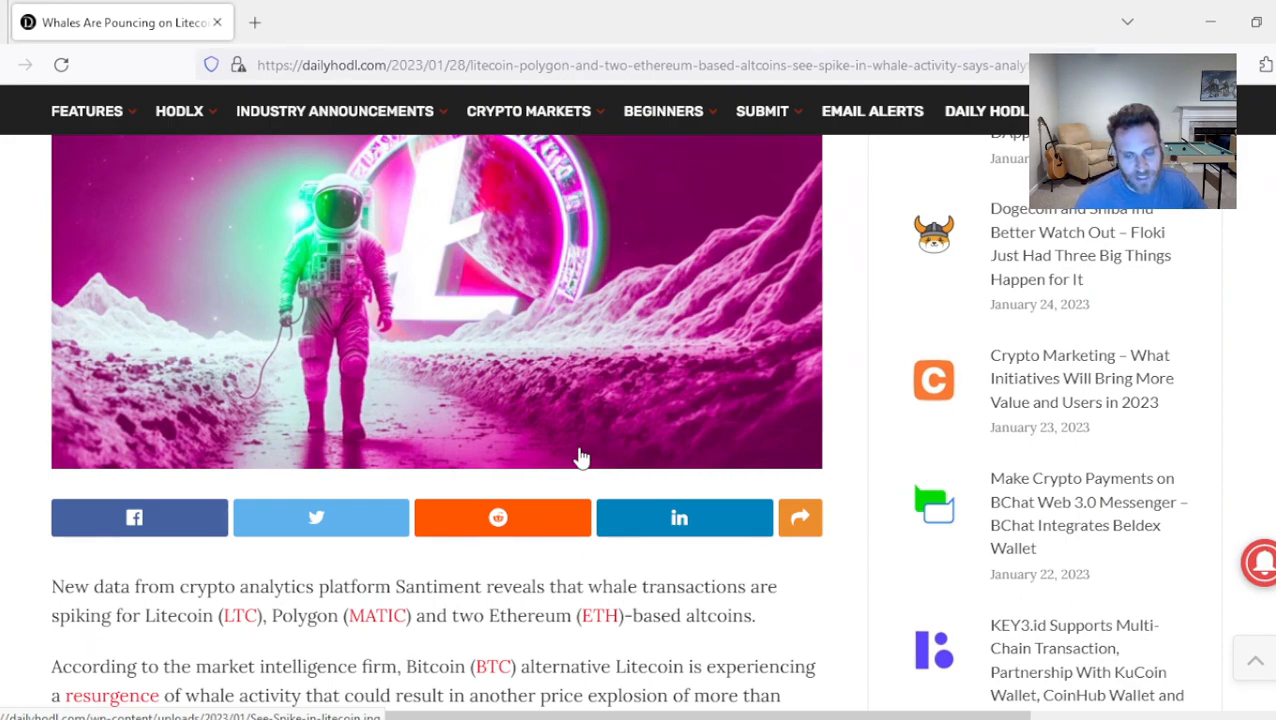
pyautogui.scroll(3)
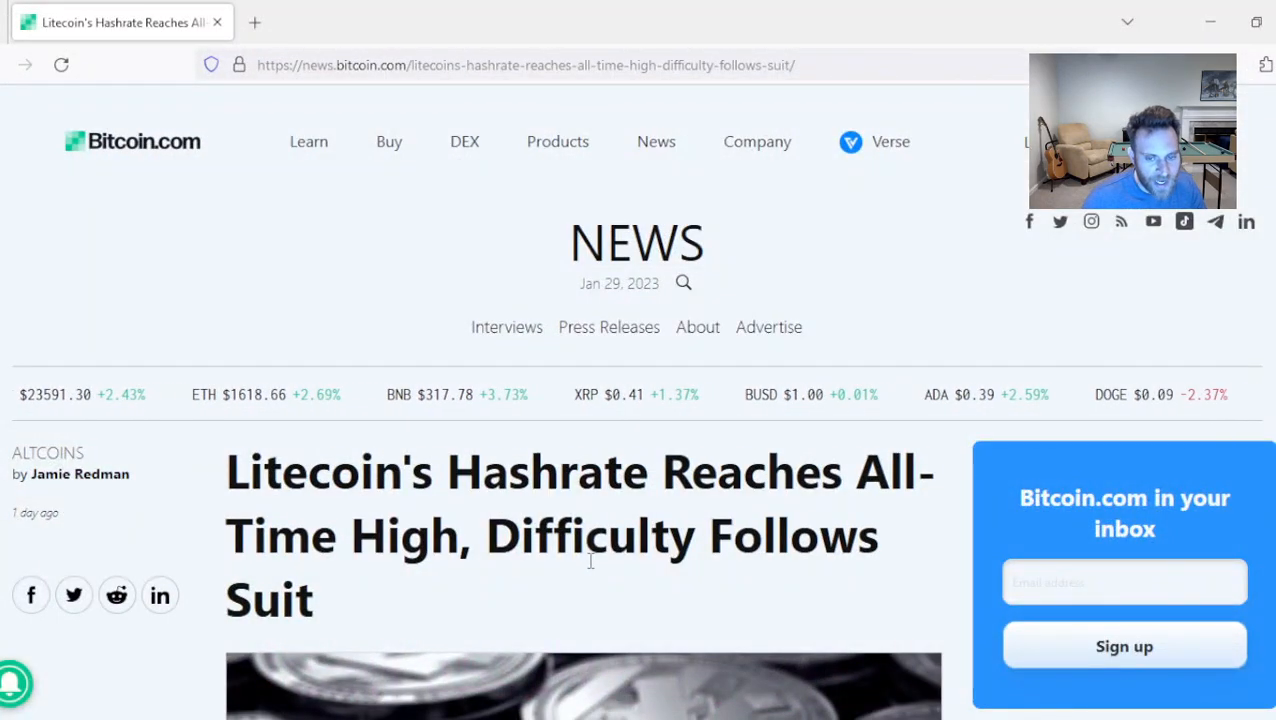
pyautogui.scroll(-3)
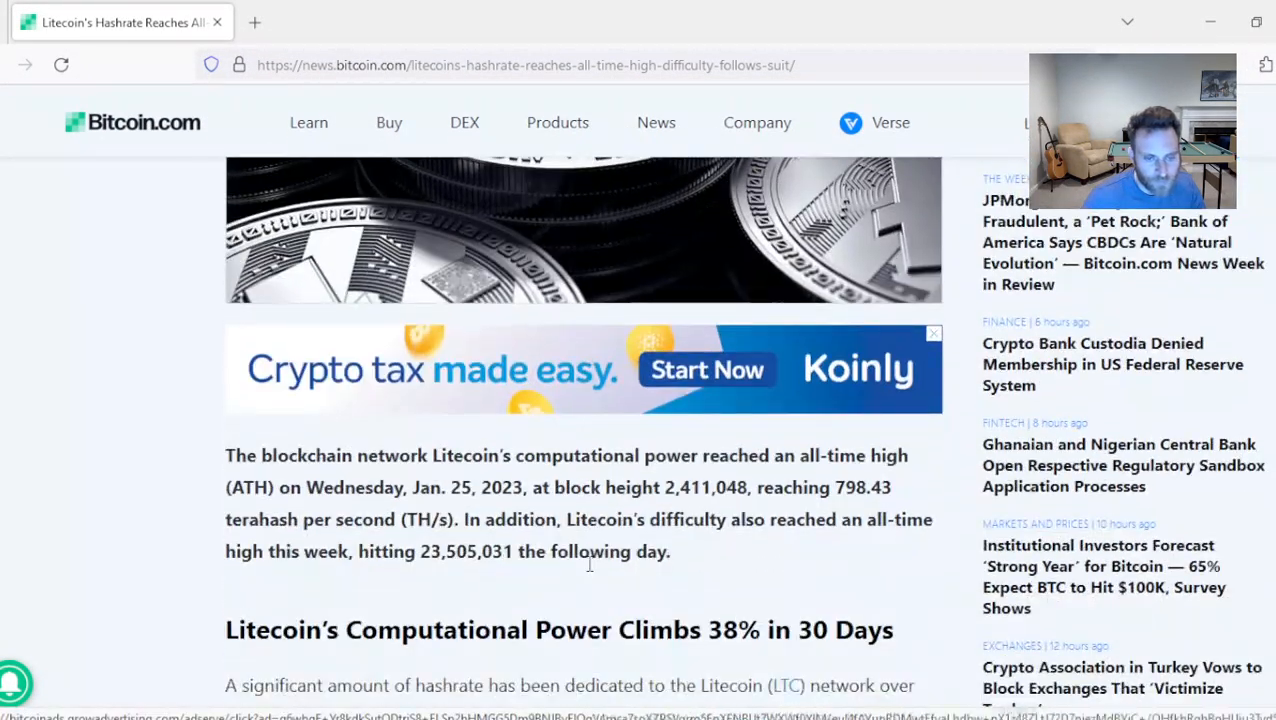
pyautogui.scroll(-3)
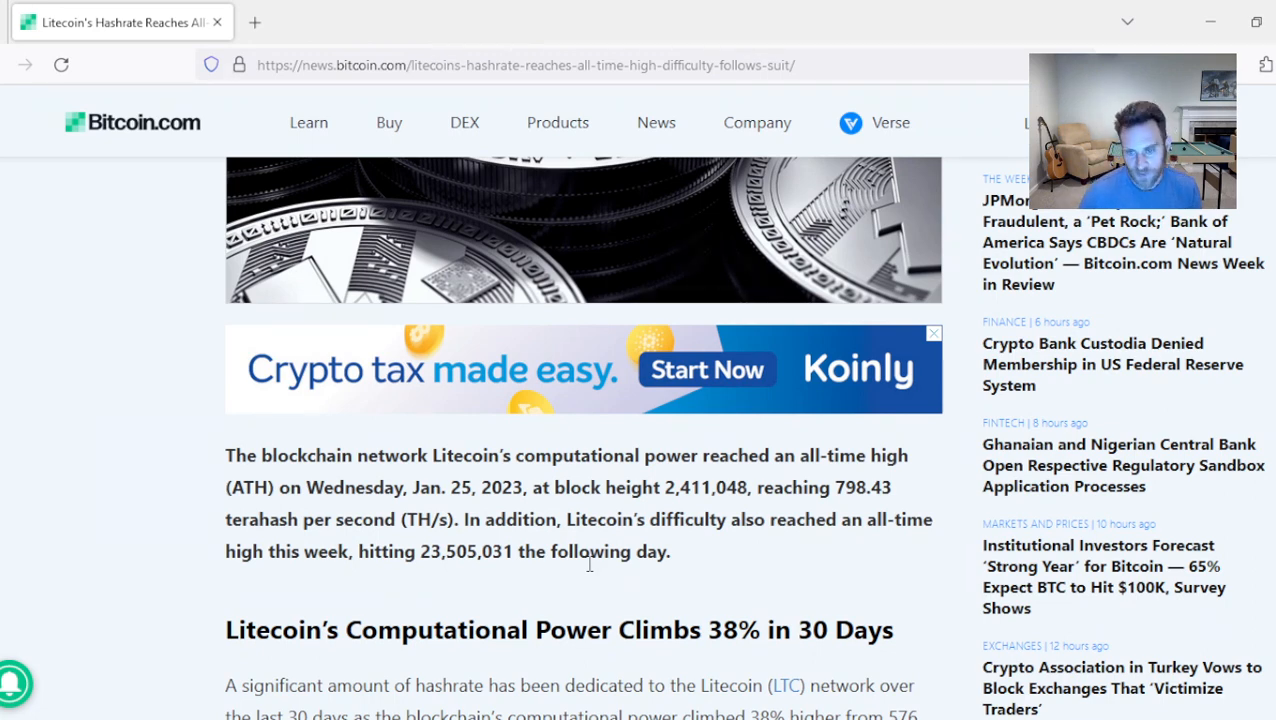
pyautogui.moveTo(165, 490)
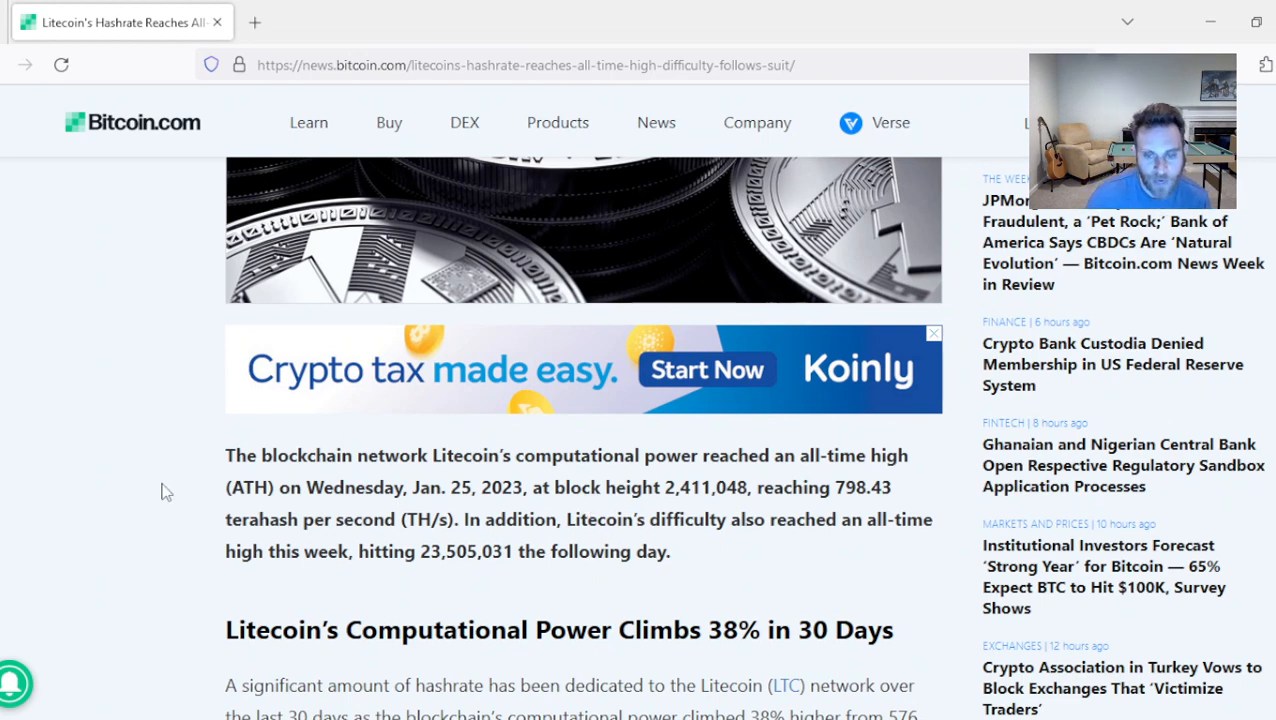
pyautogui.moveTo(158, 491)
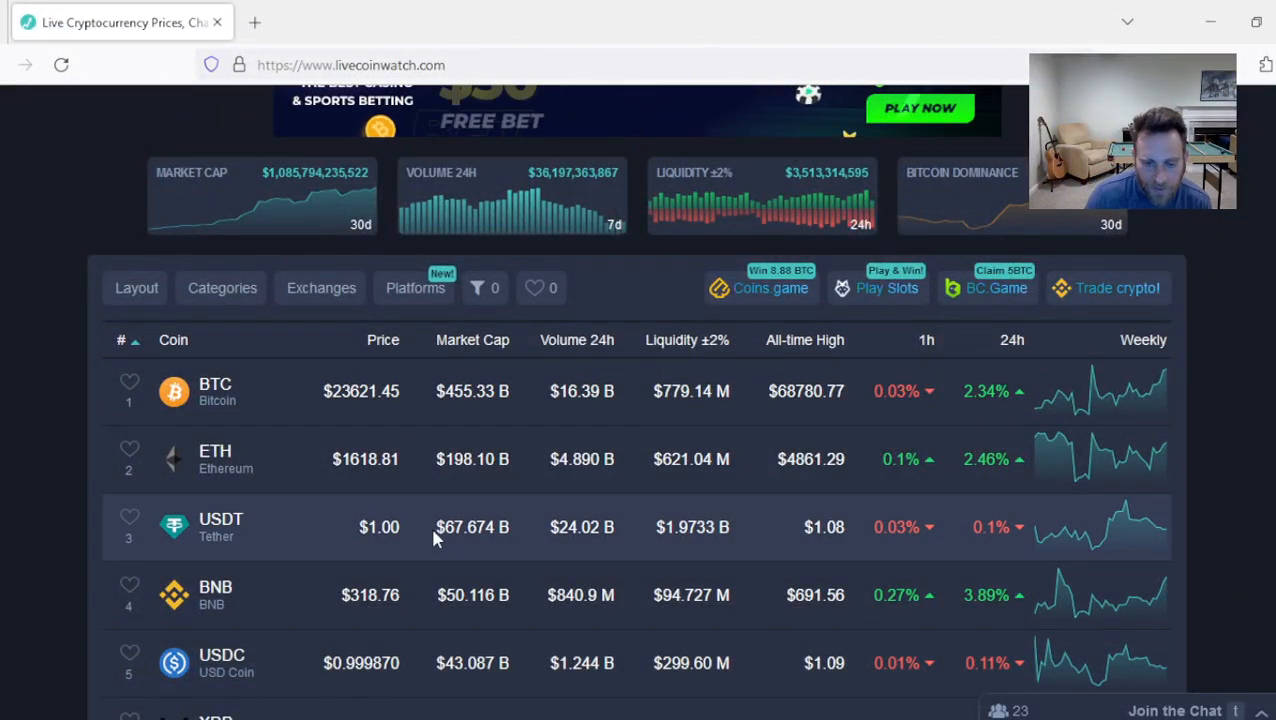
# Step: Browse the Live Coin Watch rankings down past coin 31, then back up to BTC
pyautogui.scroll(-3)
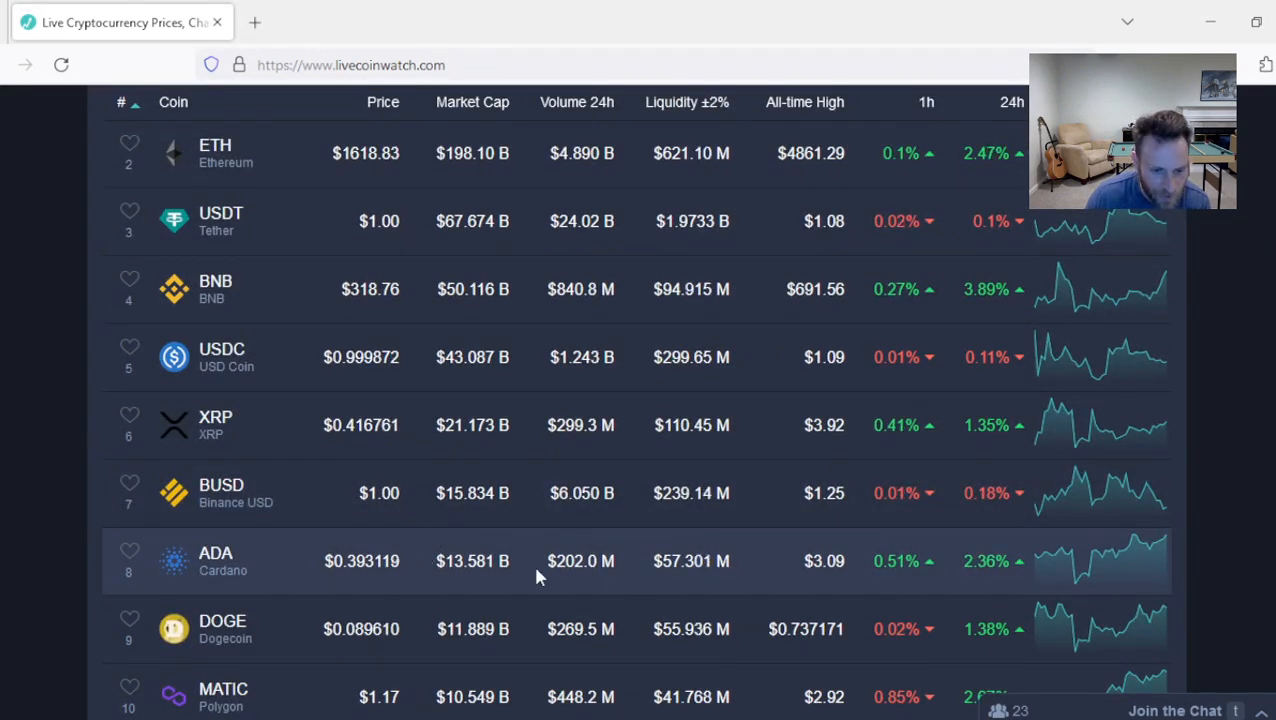
pyautogui.scroll(-3)
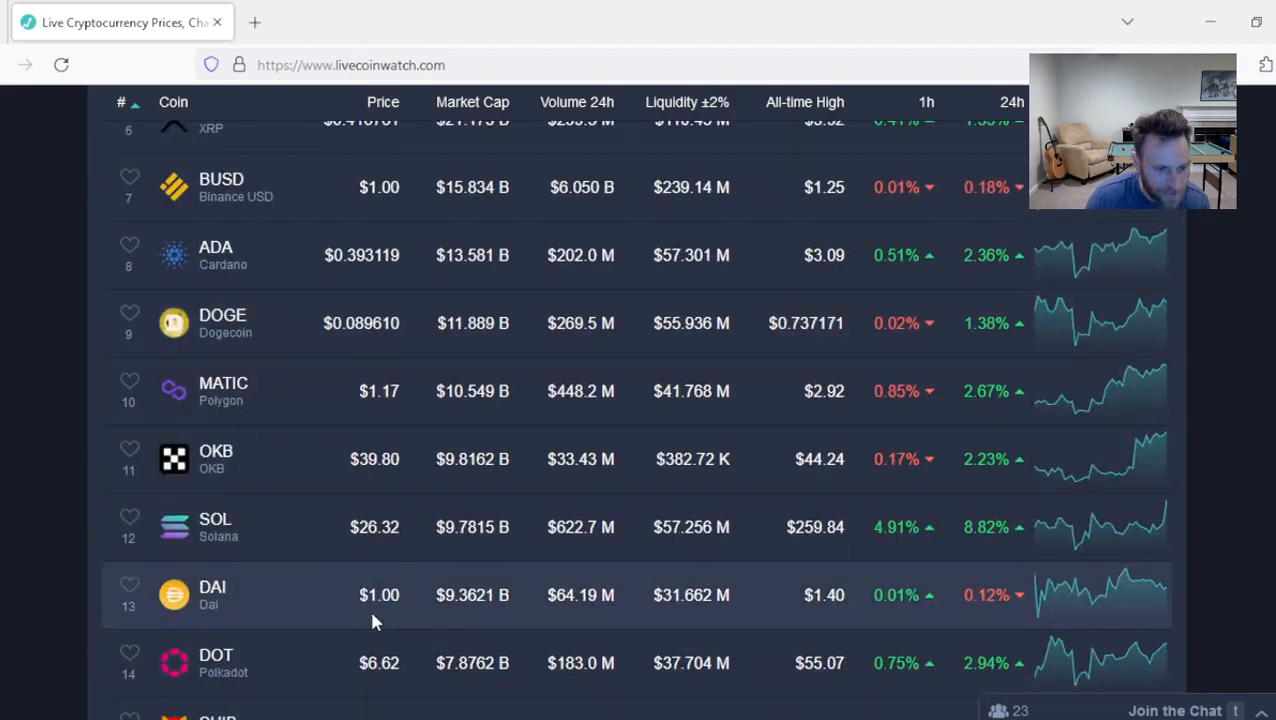
pyautogui.scroll(-3)
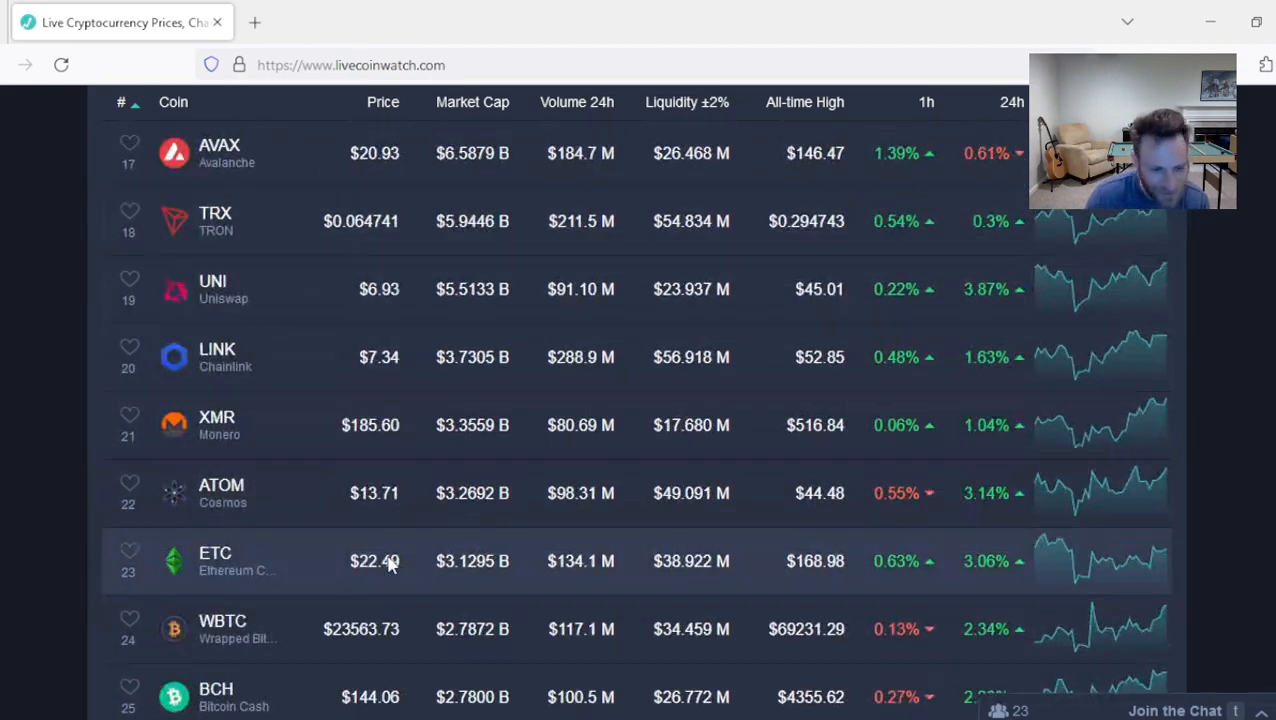
pyautogui.scroll(-3)
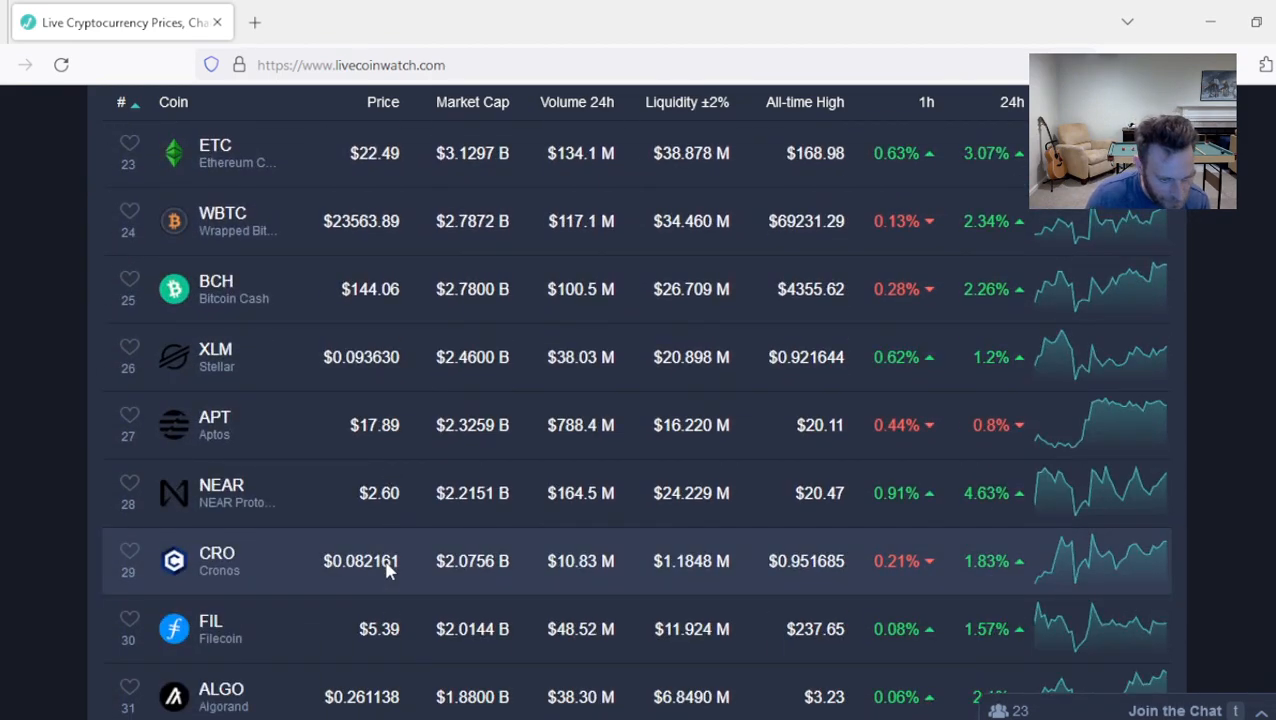
pyautogui.scroll(3)
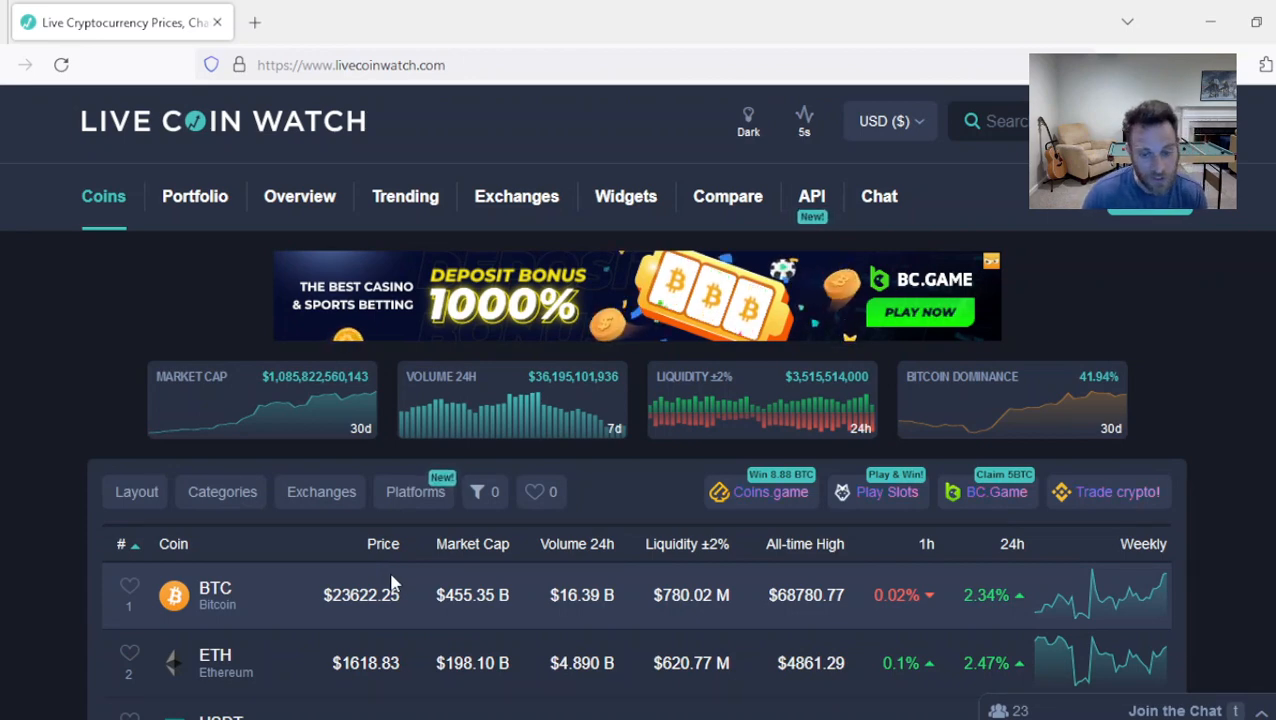
pyautogui.scroll(-3)
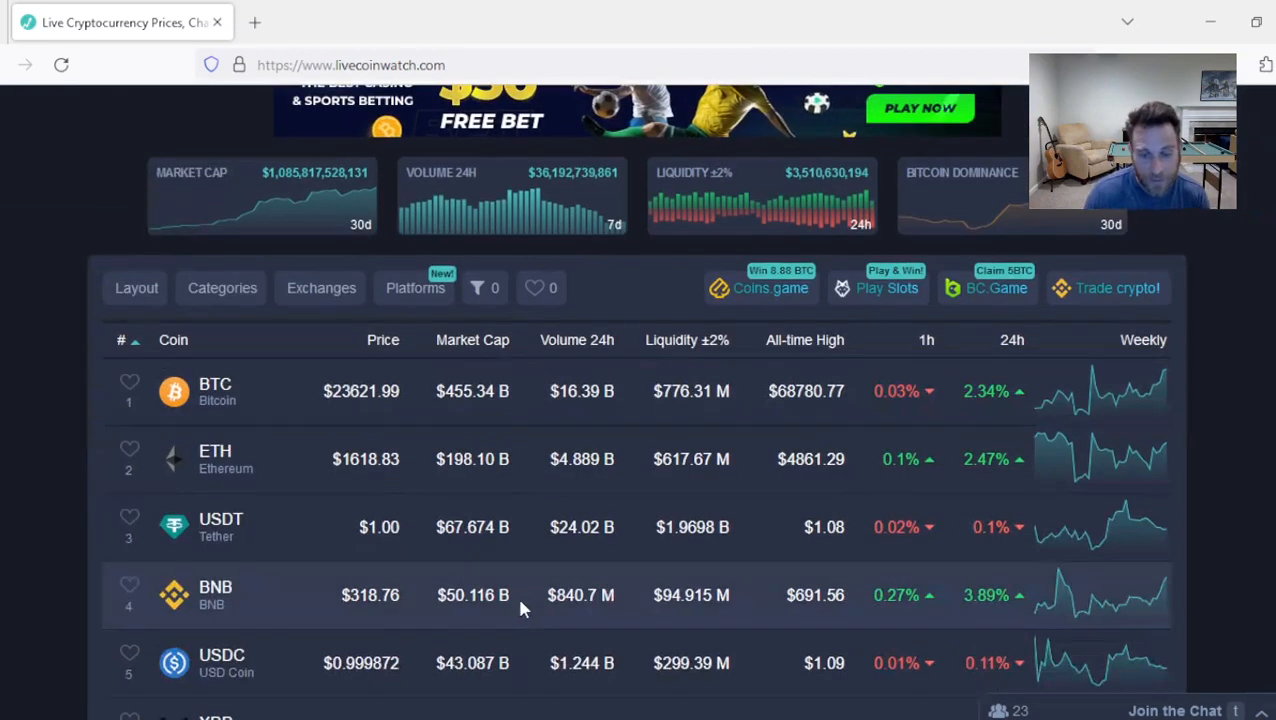